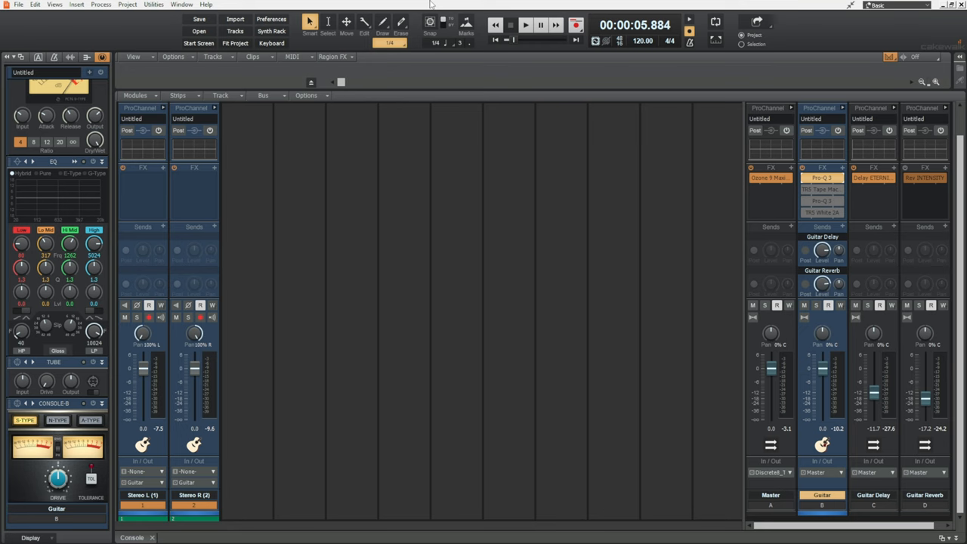
{"action": "mouse_move", "coordinate": [339, 185]}
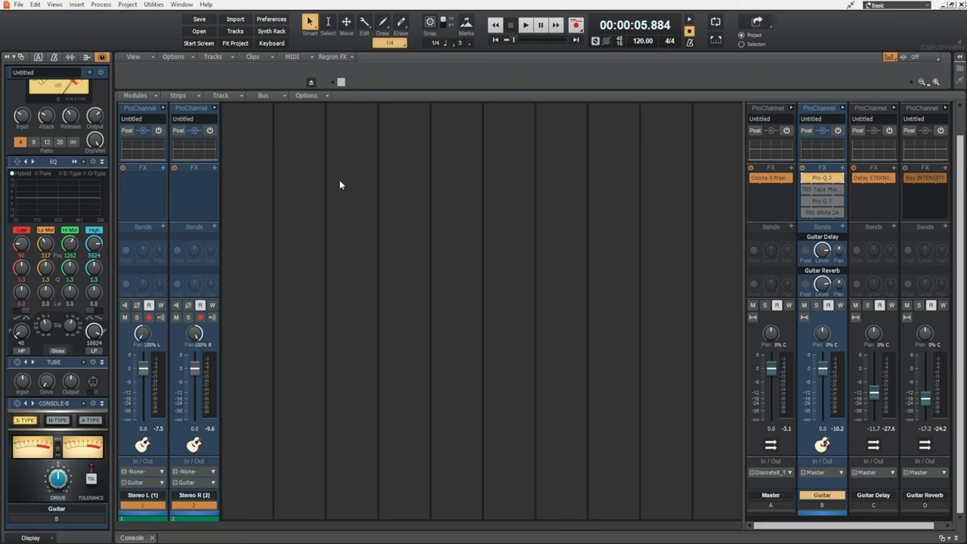
{"action": "mouse_move", "coordinate": [348, 200]}
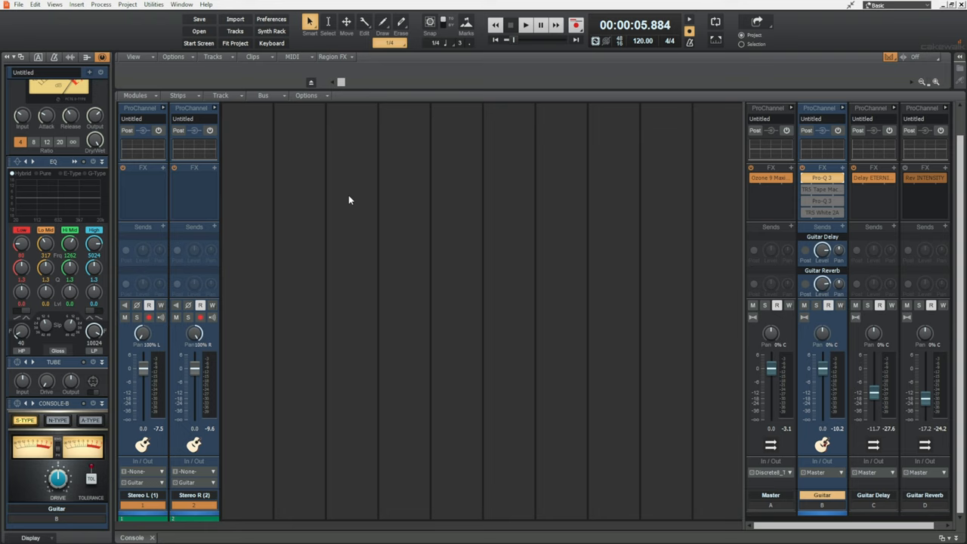
{"action": "mouse_move", "coordinate": [357, 197]}
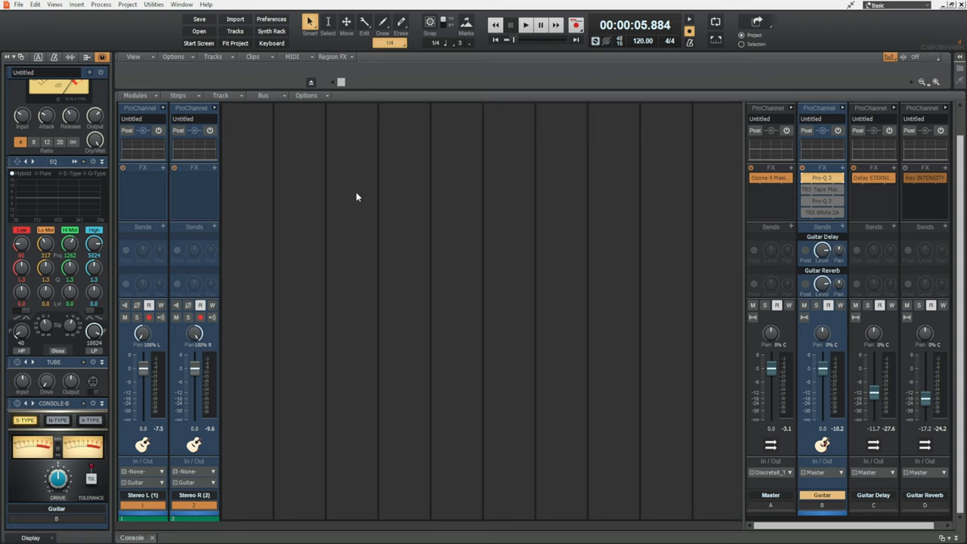
{"action": "mouse_move", "coordinate": [336, 174]}
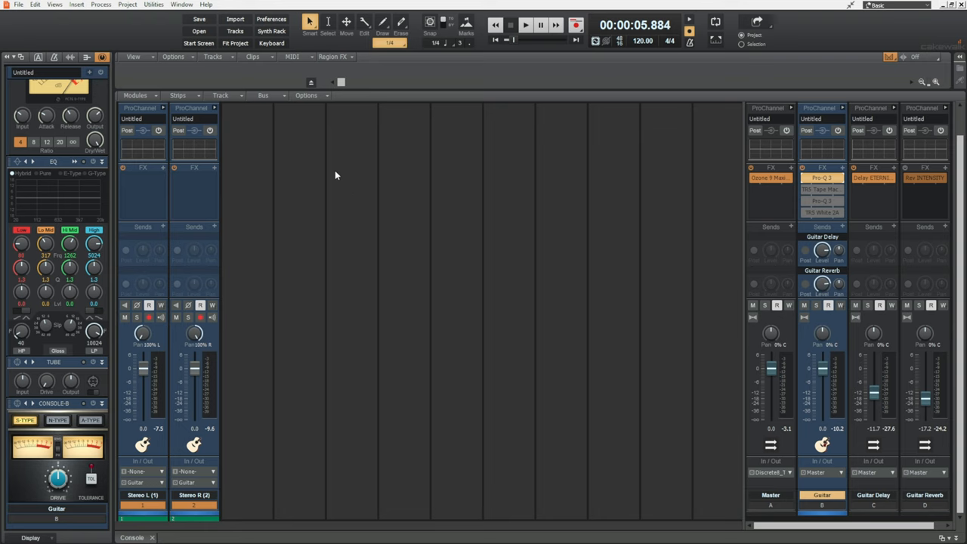
{"action": "mouse_move", "coordinate": [293, 175]}
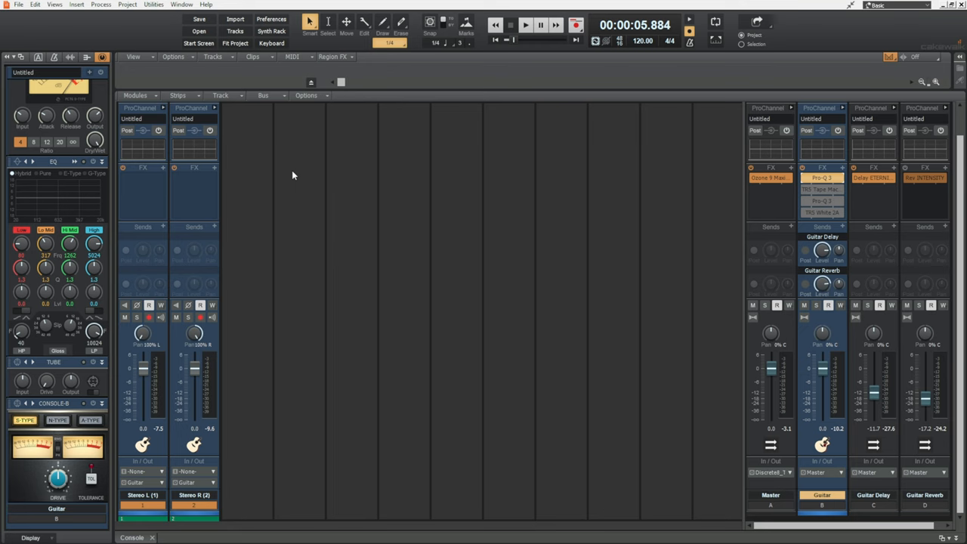
{"action": "mouse_move", "coordinate": [295, 169]}
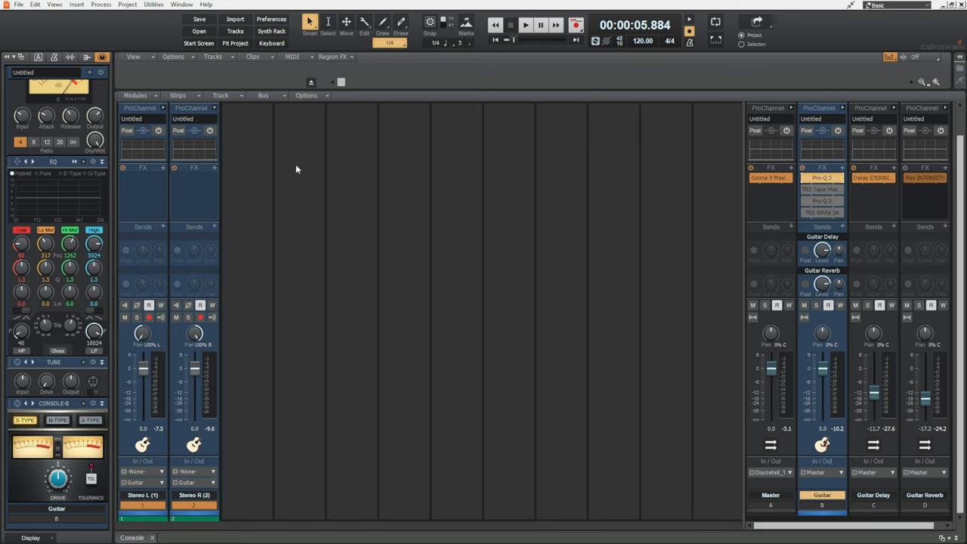
{"action": "mouse_move", "coordinate": [161, 198]}
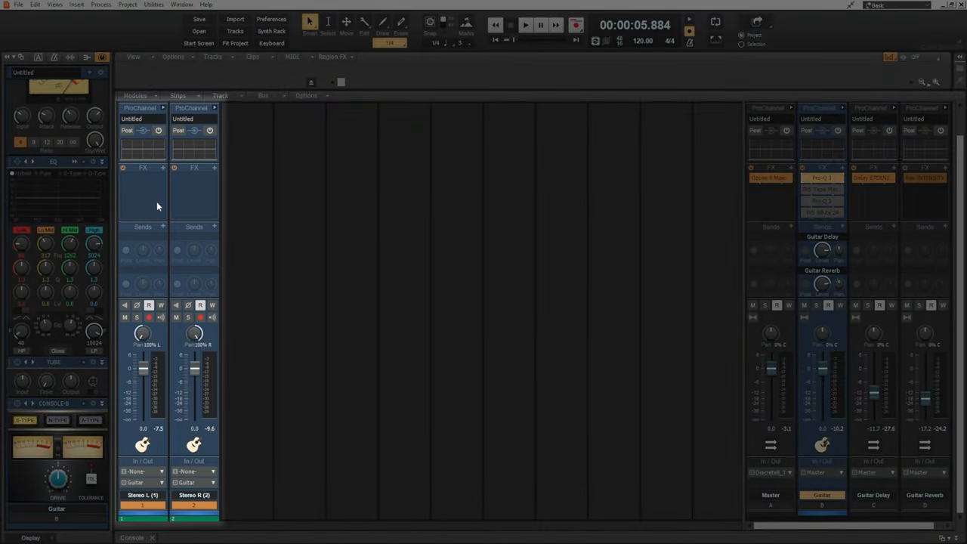
{"action": "mouse_move", "coordinate": [181, 202]}
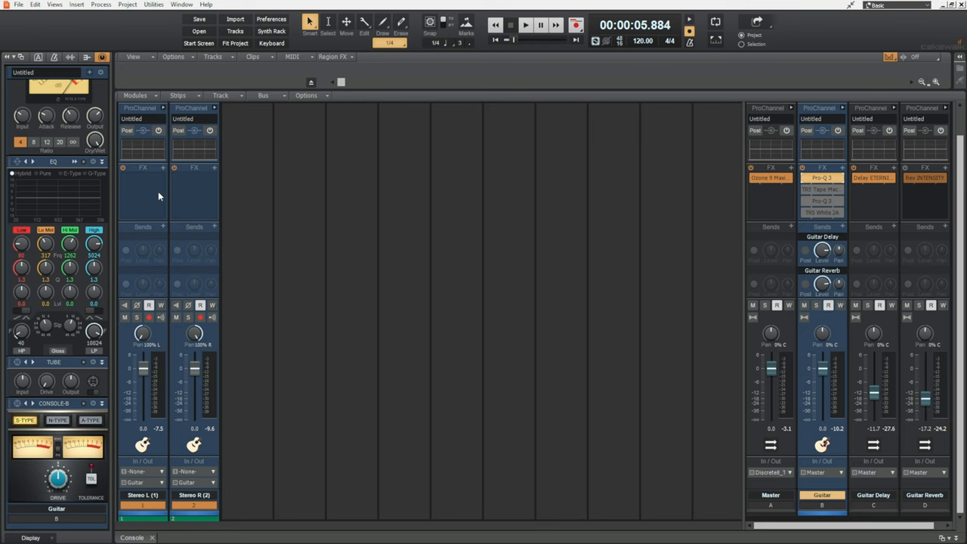
{"action": "mouse_move", "coordinate": [183, 205]}
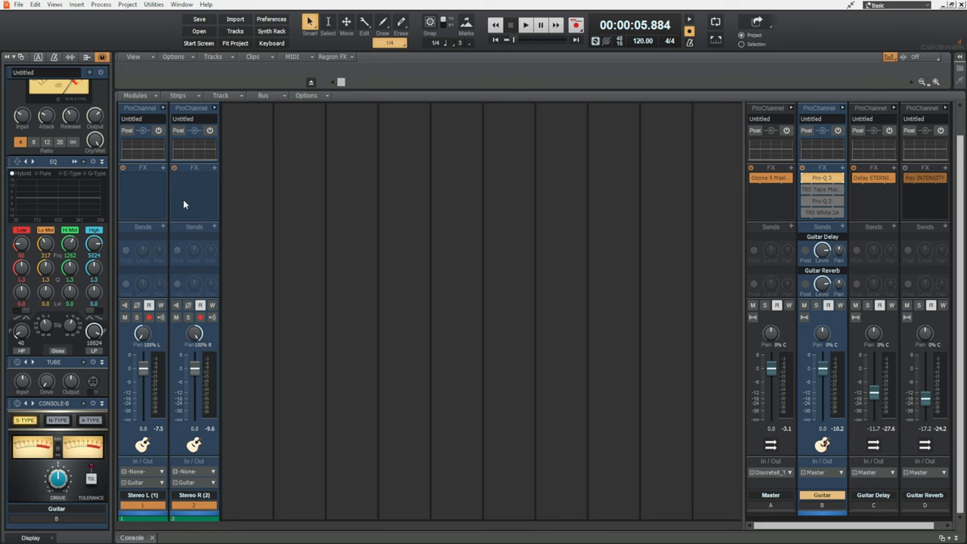
{"action": "mouse_move", "coordinate": [202, 196]}
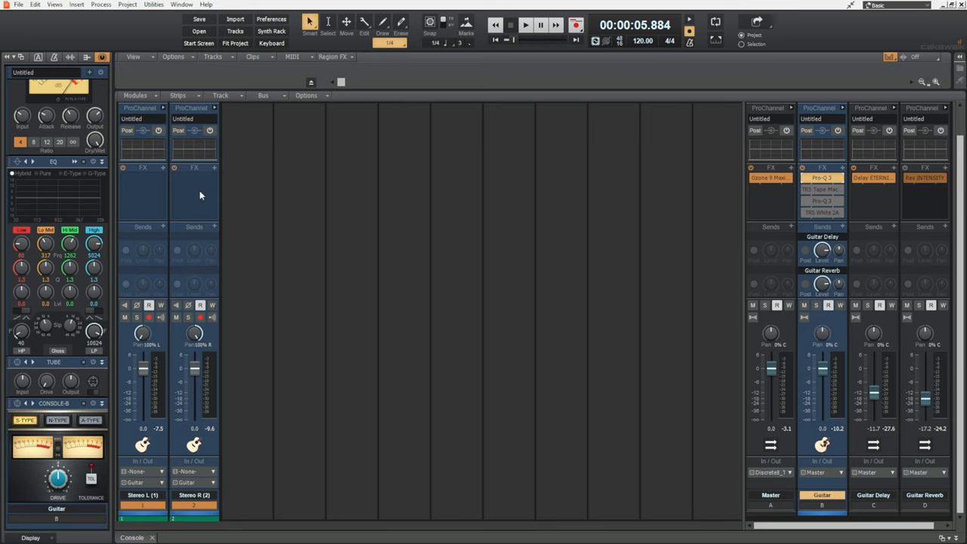
{"action": "mouse_move", "coordinate": [151, 197]}
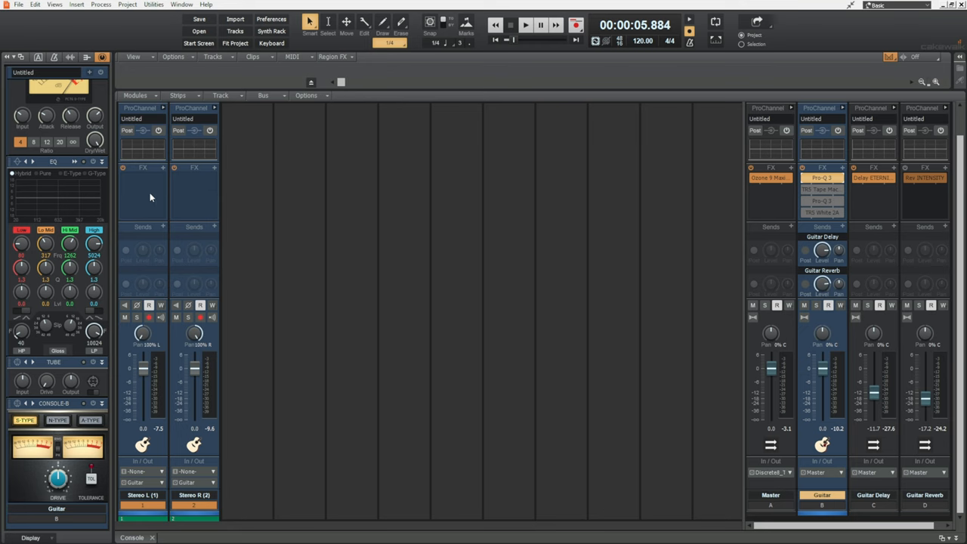
{"action": "mouse_move", "coordinate": [138, 188]}
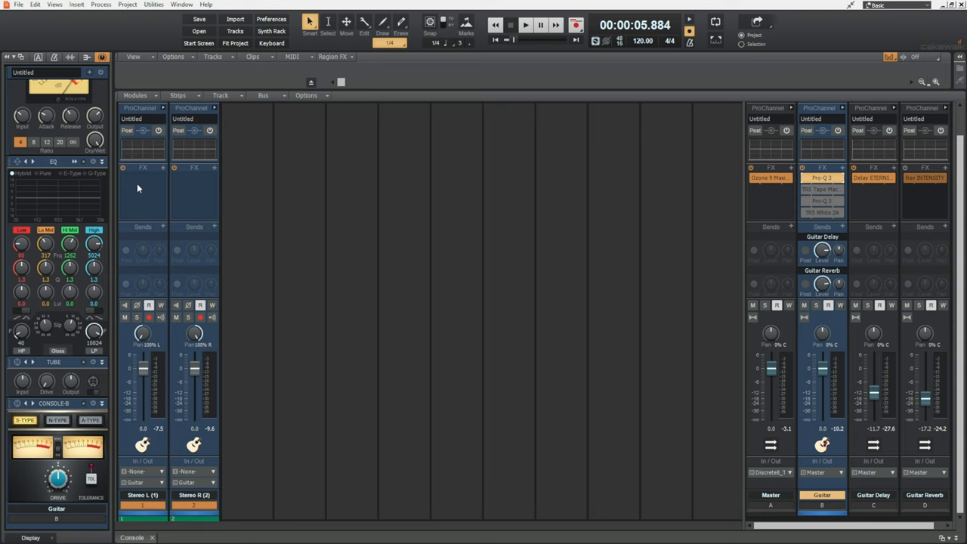
{"action": "mouse_move", "coordinate": [148, 209]}
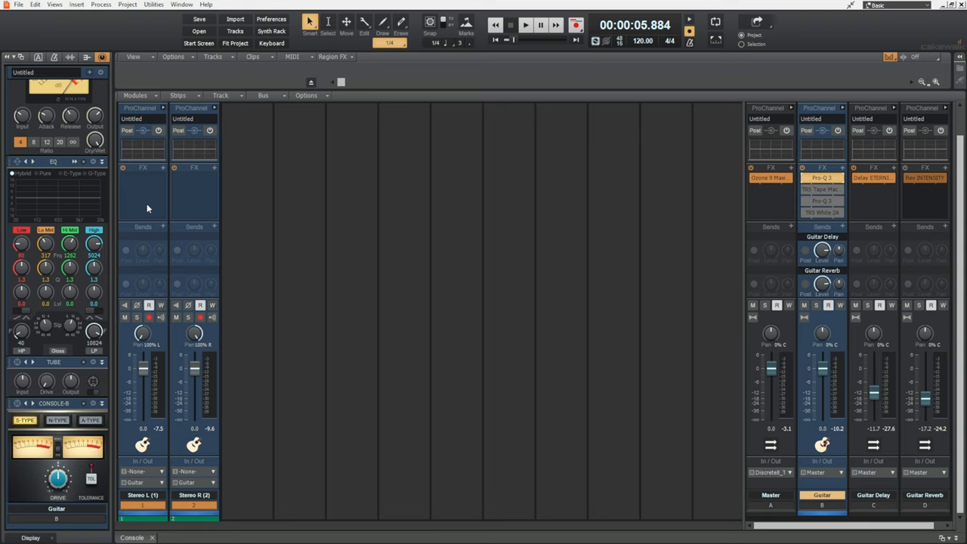
{"action": "mouse_move", "coordinate": [155, 202]}
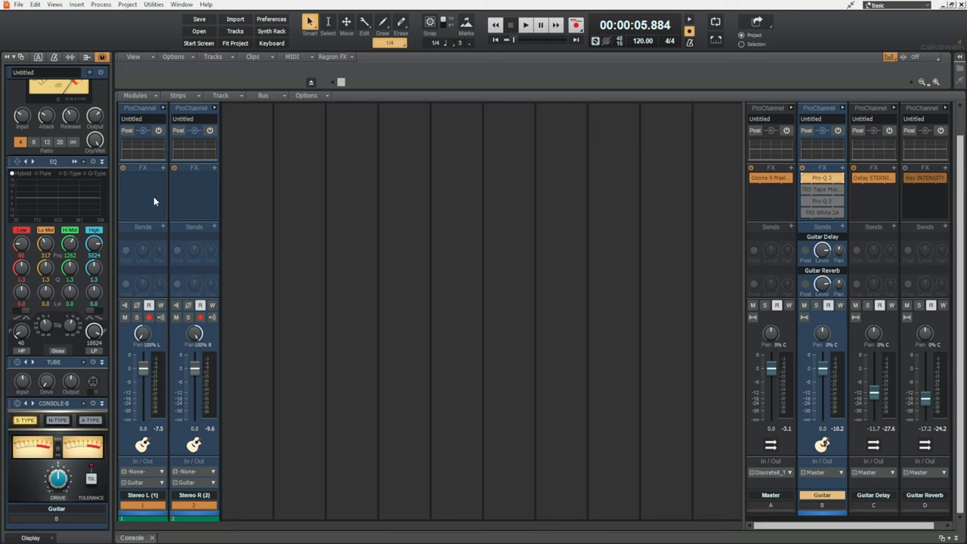
{"action": "mouse_move", "coordinate": [205, 199]}
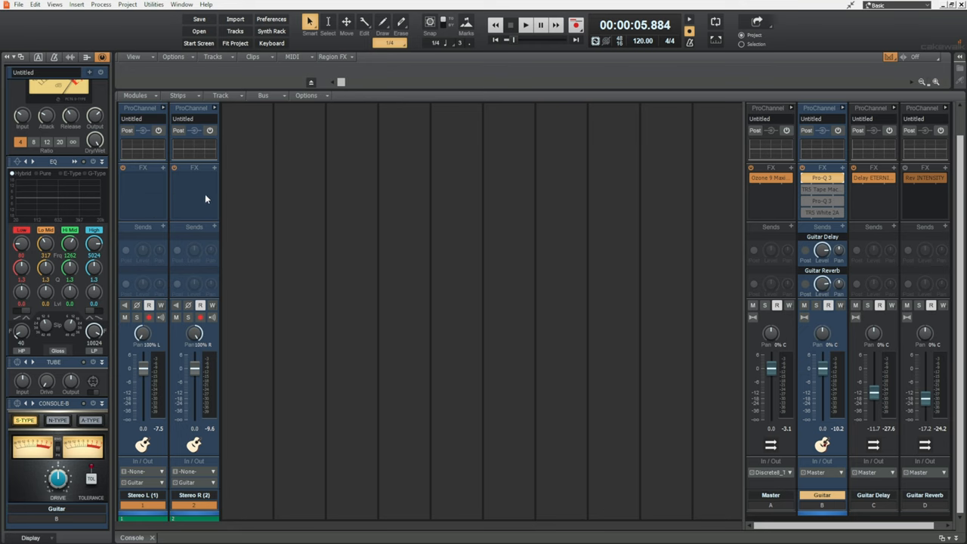
{"action": "mouse_move", "coordinate": [181, 196]}
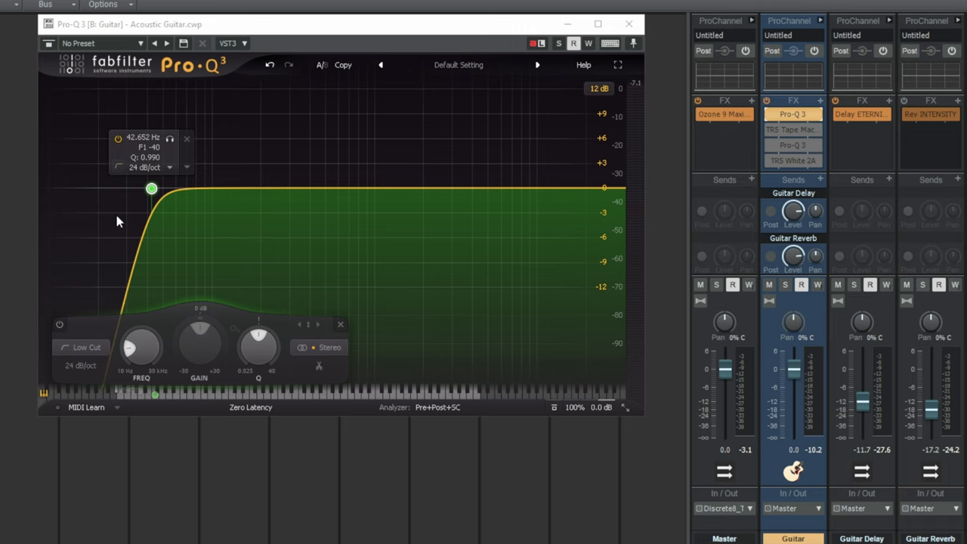
{"action": "mouse_move", "coordinate": [134, 144]}
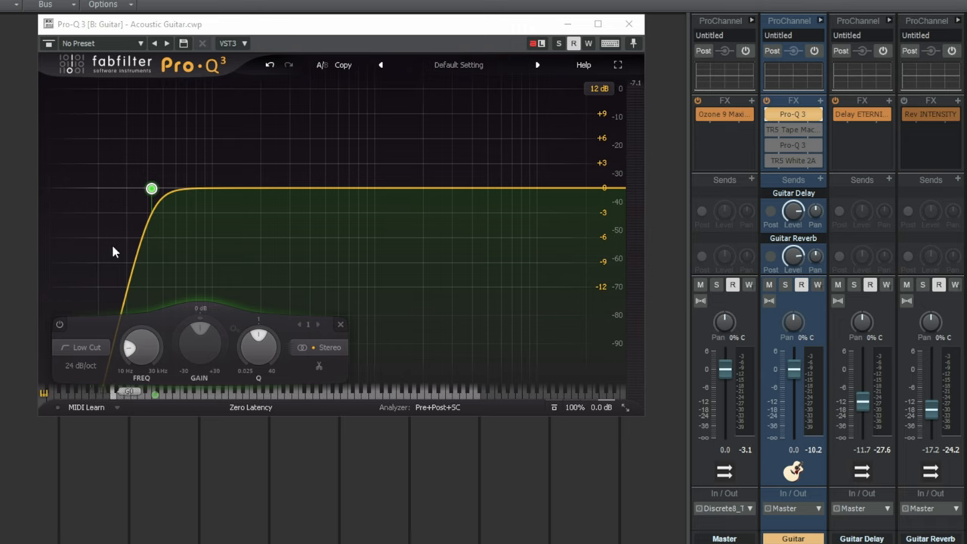
{"action": "mouse_move", "coordinate": [112, 253]}
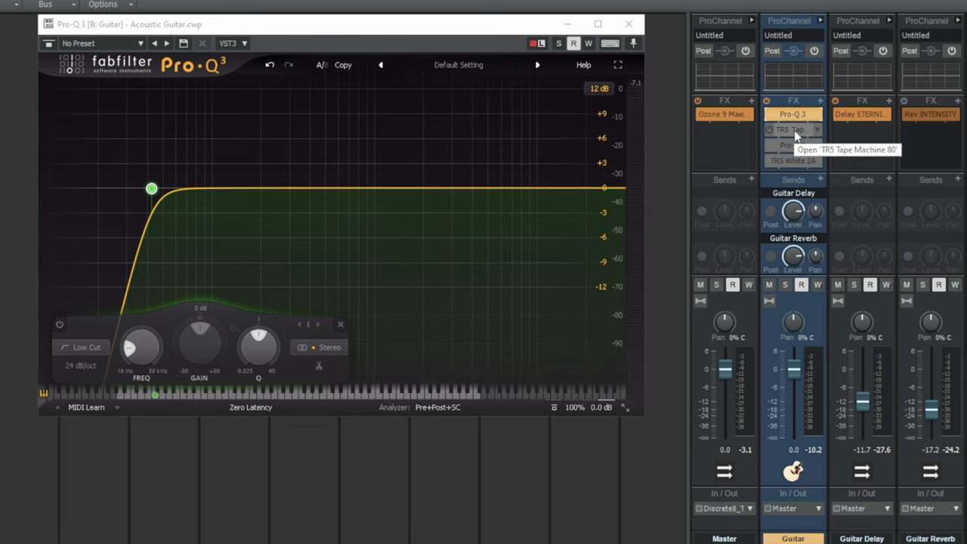
Step: Open the TR5 Tape Machine 80 on the Guitar channel to inspect its record and play EQ
{"action": "left_click", "coordinate": [789, 129]}
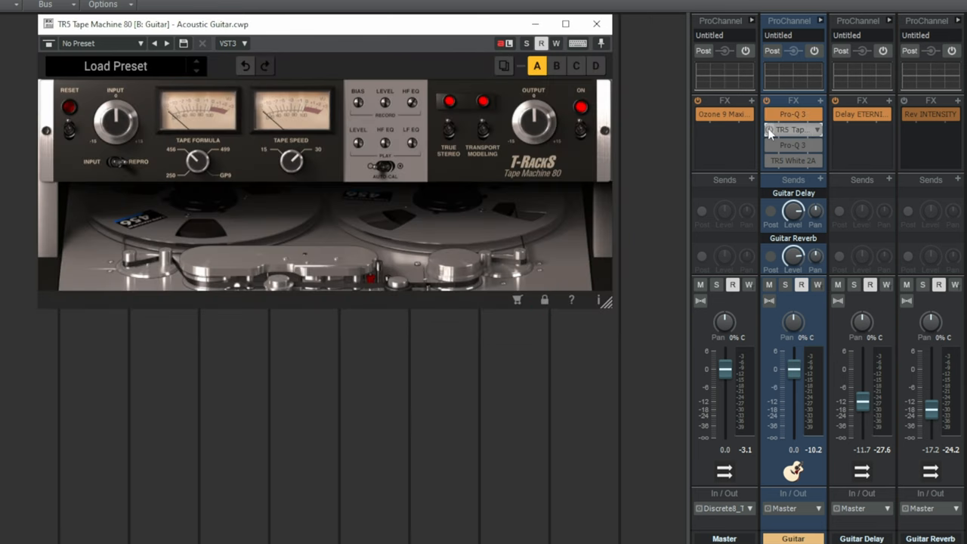
{"action": "left_click", "coordinate": [793, 129]}
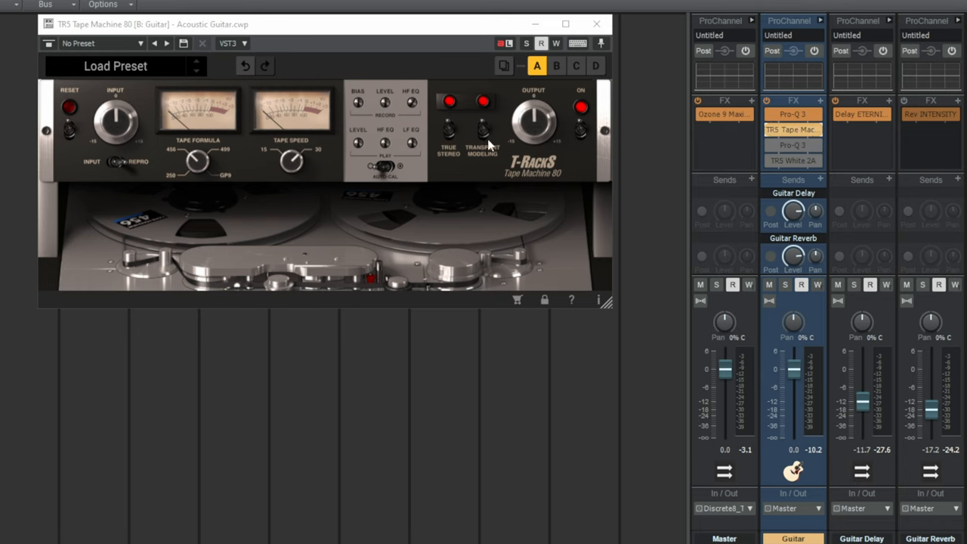
{"action": "mouse_move", "coordinate": [569, 180]}
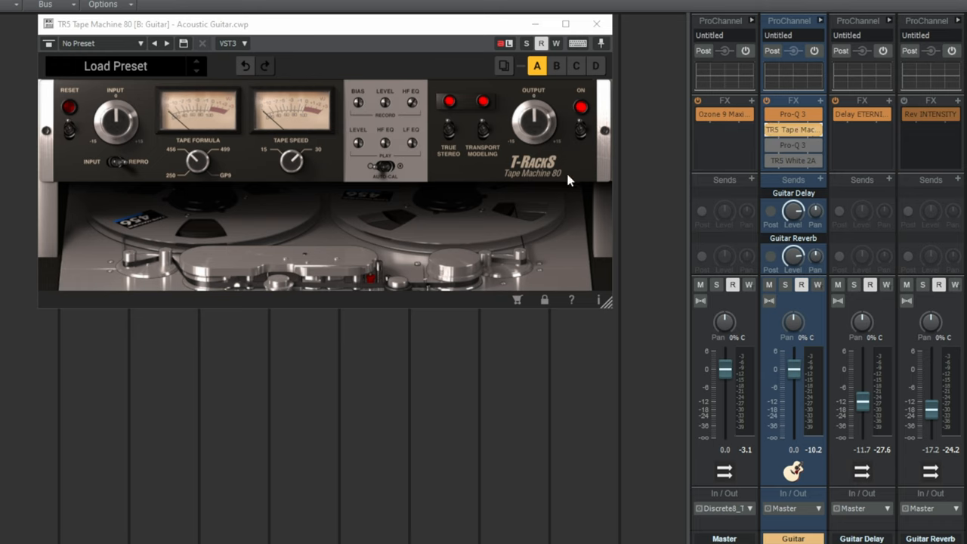
{"action": "mouse_move", "coordinate": [497, 110]}
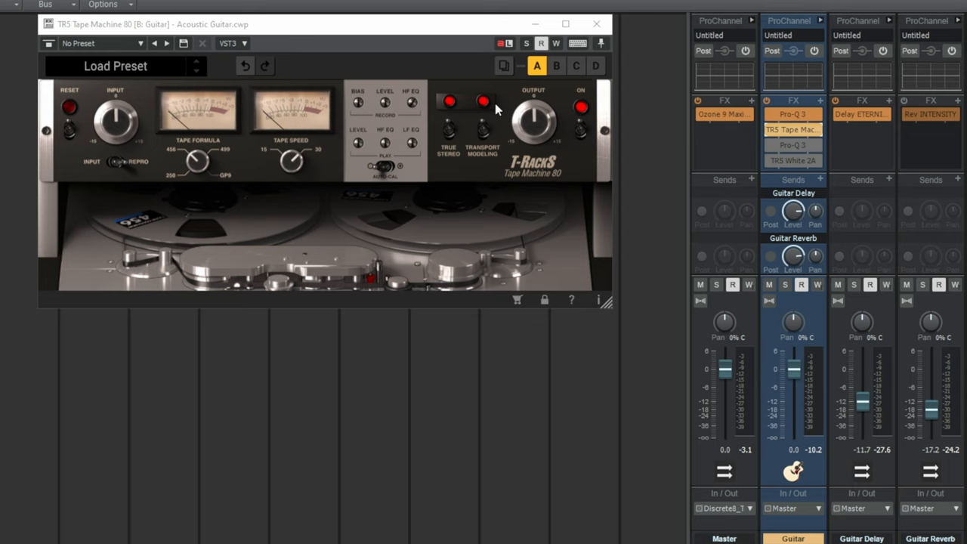
{"action": "mouse_move", "coordinate": [510, 99]}
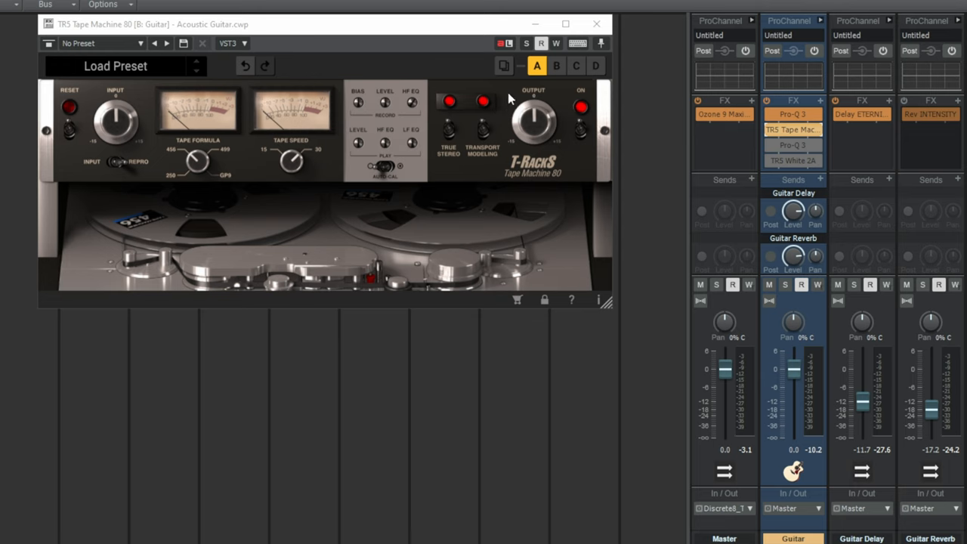
{"action": "mouse_move", "coordinate": [439, 119]}
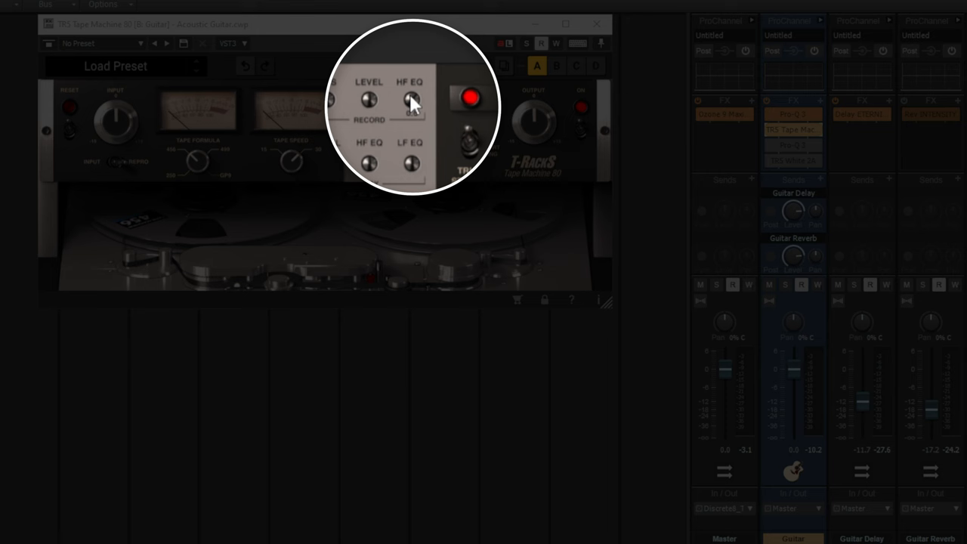
{"action": "mouse_move", "coordinate": [406, 91]}
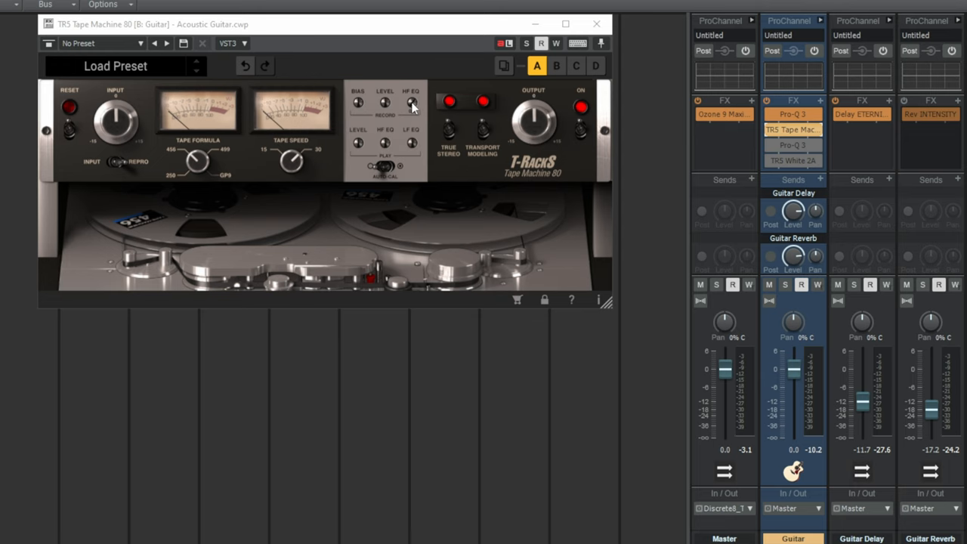
{"action": "mouse_move", "coordinate": [415, 109]}
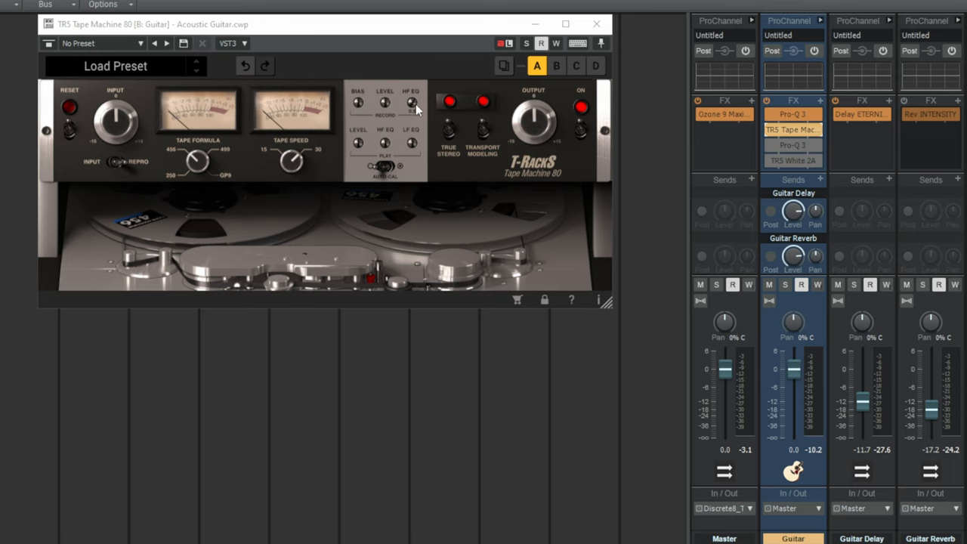
{"action": "mouse_move", "coordinate": [426, 111]}
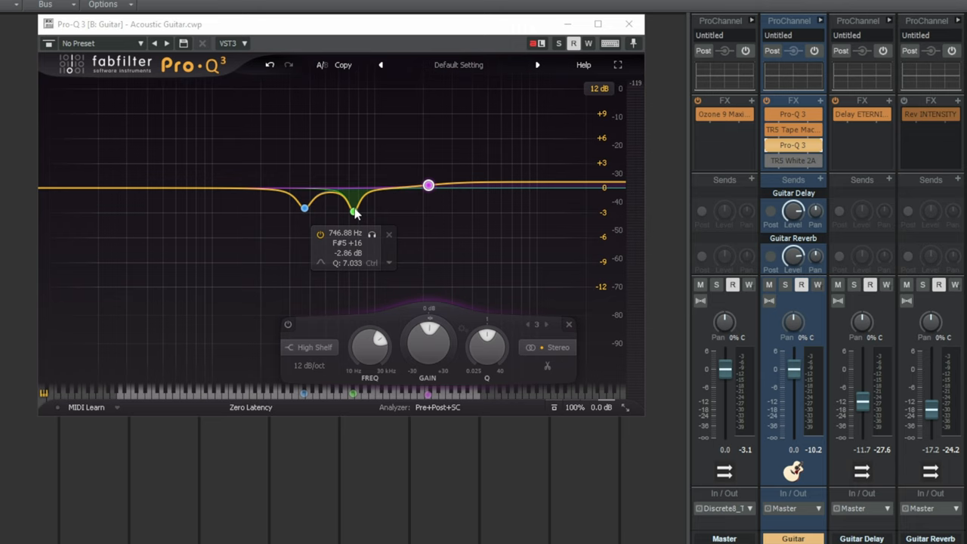
{"action": "mouse_move", "coordinate": [338, 216]}
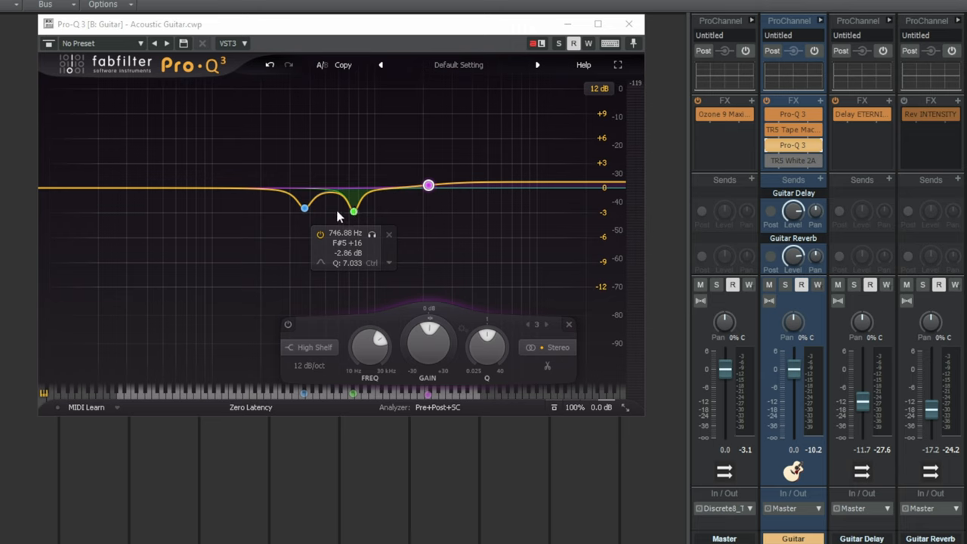
Step: Select the second Pro-Q 3's bands to read the narrow cuts near 372 Hz and 747 Hz
{"action": "left_click", "coordinate": [304, 208]}
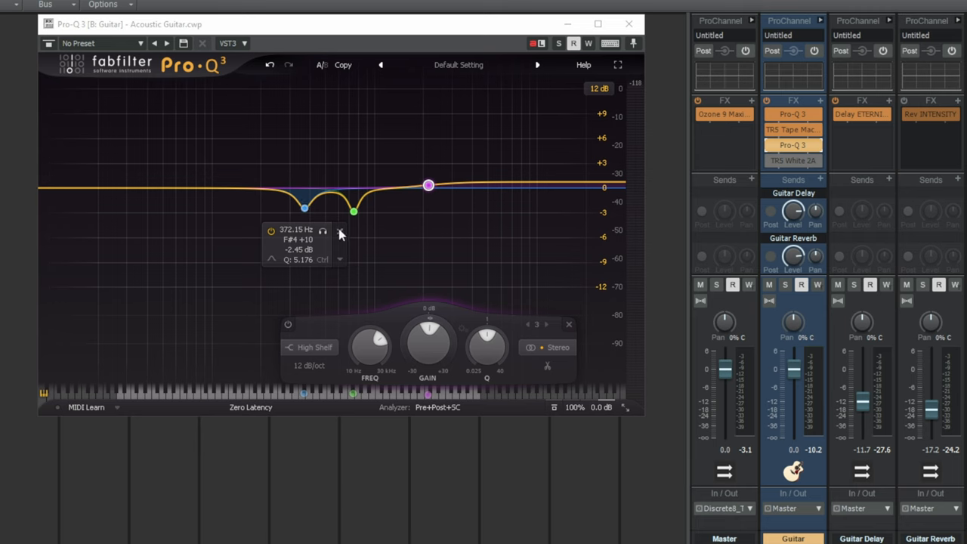
{"action": "left_click", "coordinate": [324, 230]}
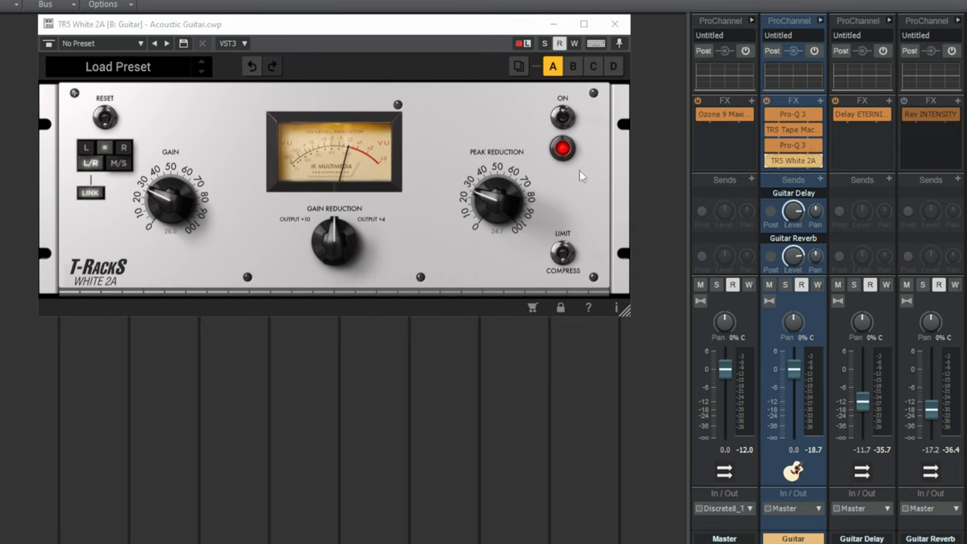
{"action": "mouse_move", "coordinate": [447, 149]}
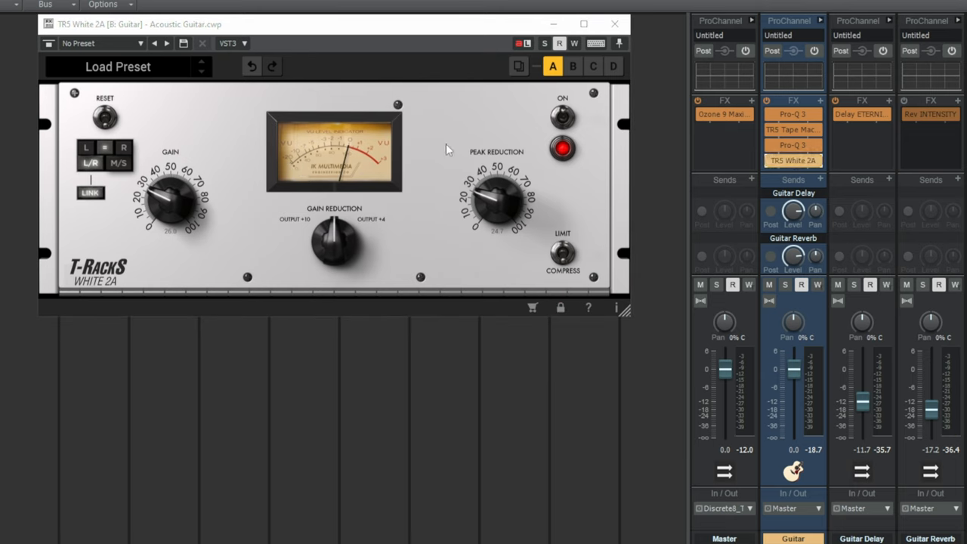
{"action": "mouse_move", "coordinate": [453, 117]}
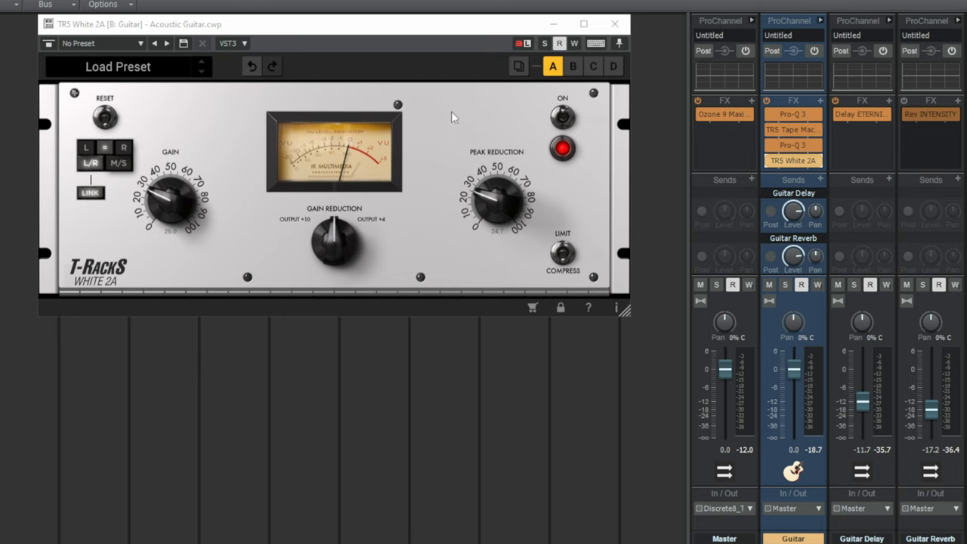
{"action": "mouse_move", "coordinate": [465, 127]}
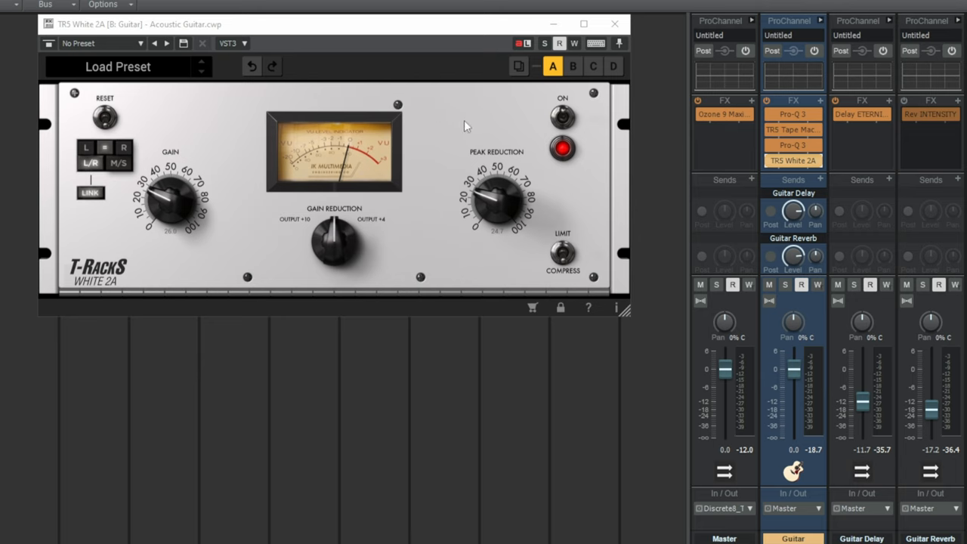
{"action": "mouse_move", "coordinate": [463, 117]}
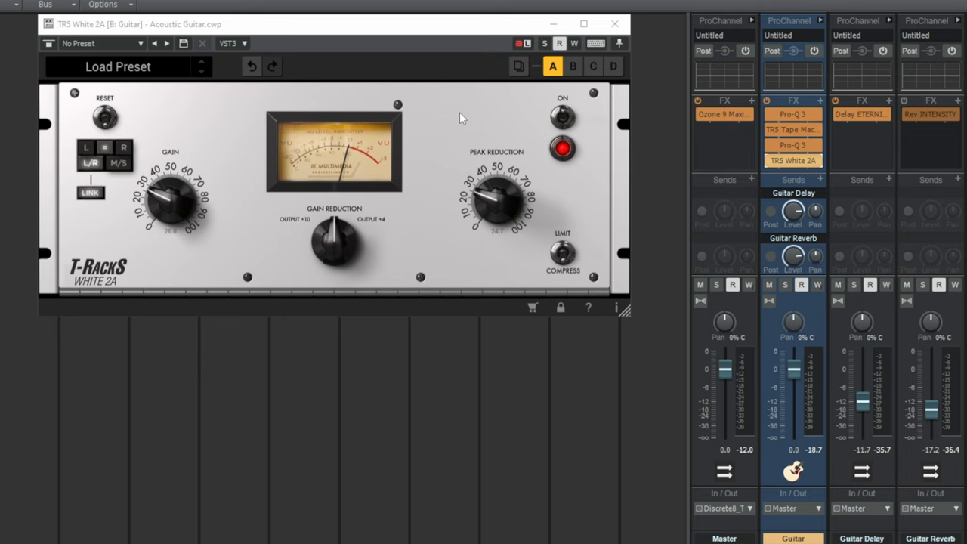
{"action": "mouse_move", "coordinate": [355, 149]}
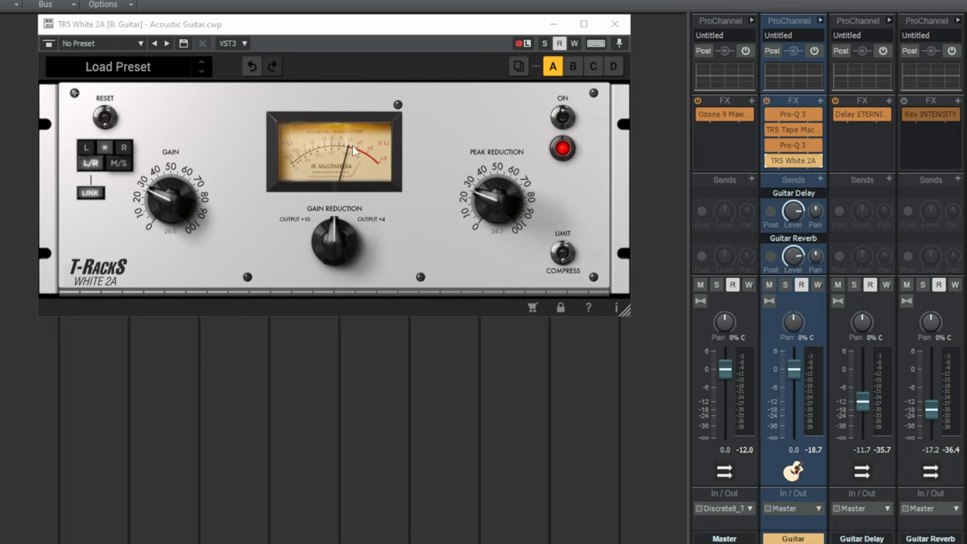
{"action": "mouse_move", "coordinate": [467, 129]}
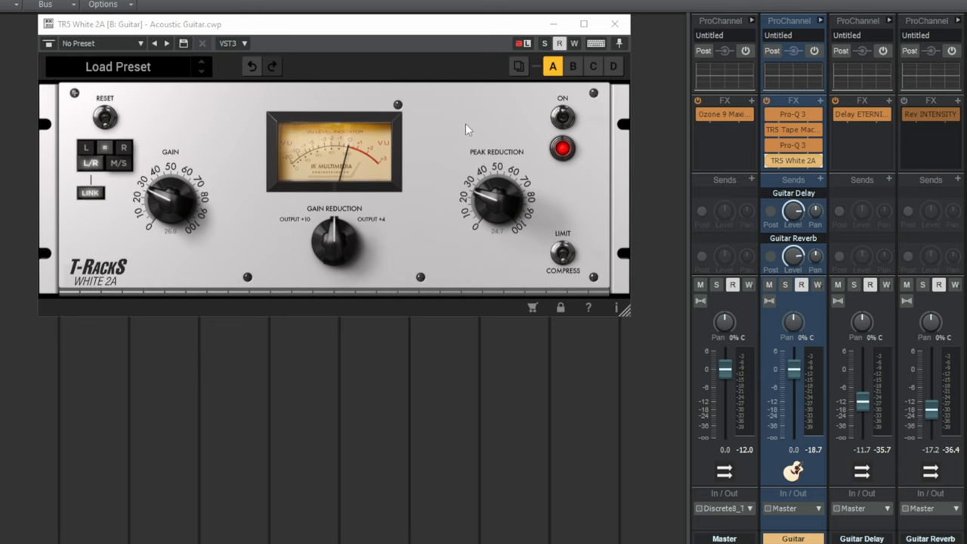
{"action": "mouse_move", "coordinate": [462, 125]}
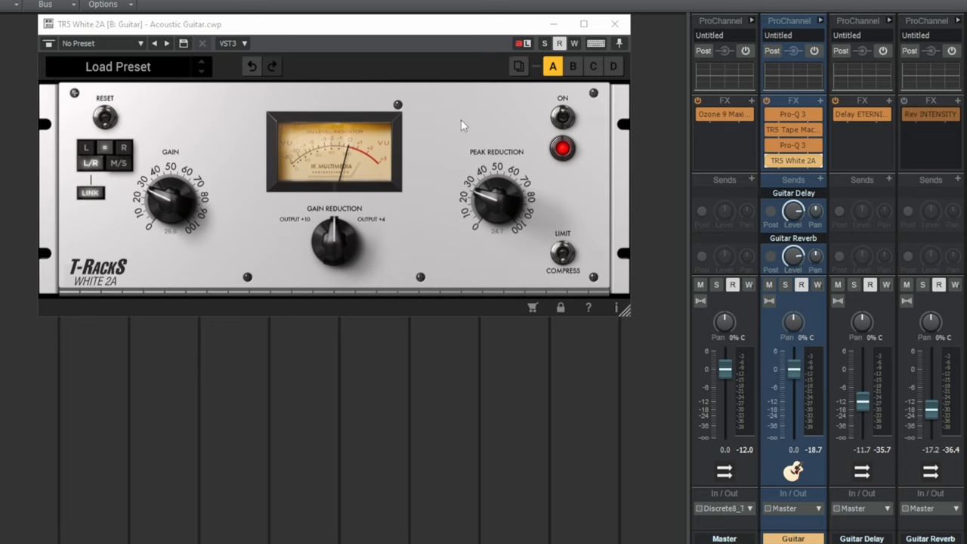
{"action": "mouse_move", "coordinate": [466, 120]}
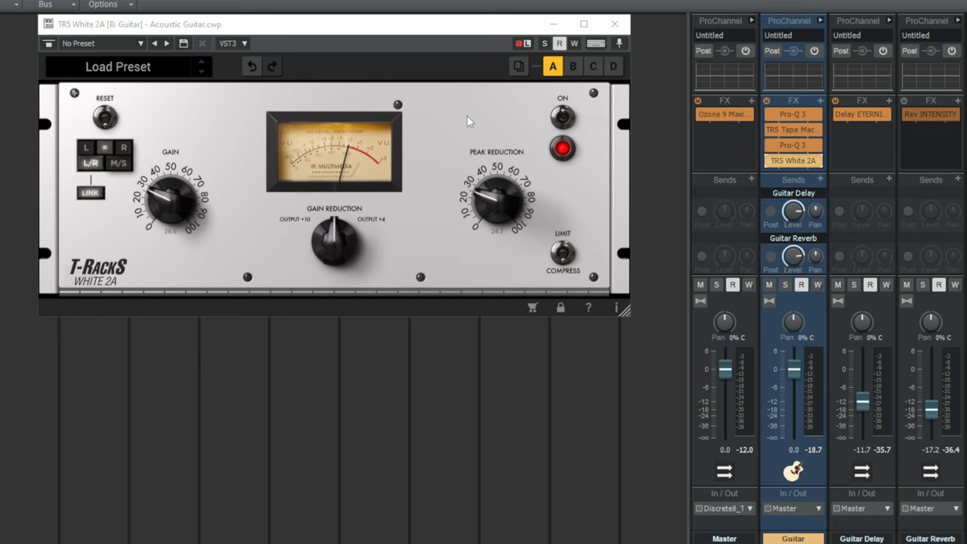
{"action": "mouse_move", "coordinate": [462, 114]}
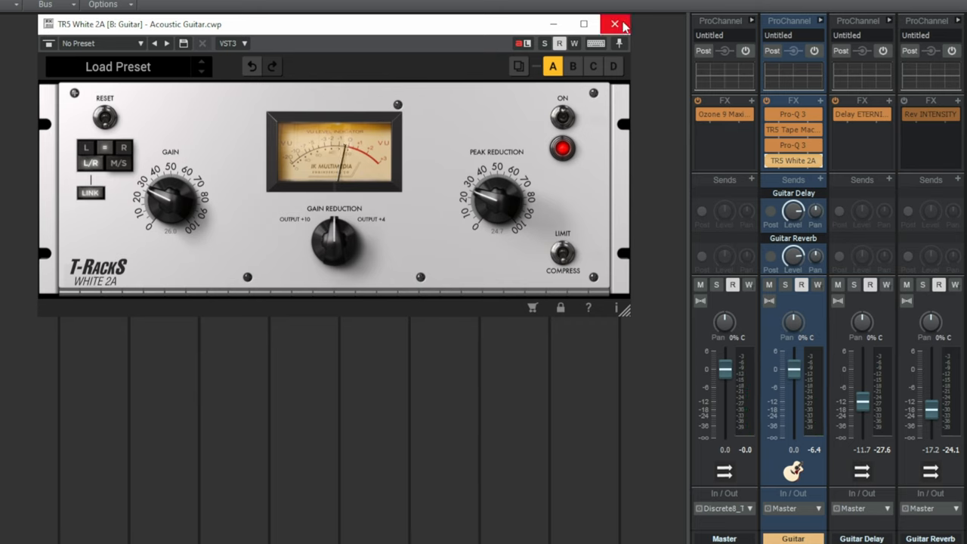
{"action": "mouse_move", "coordinate": [614, 24]}
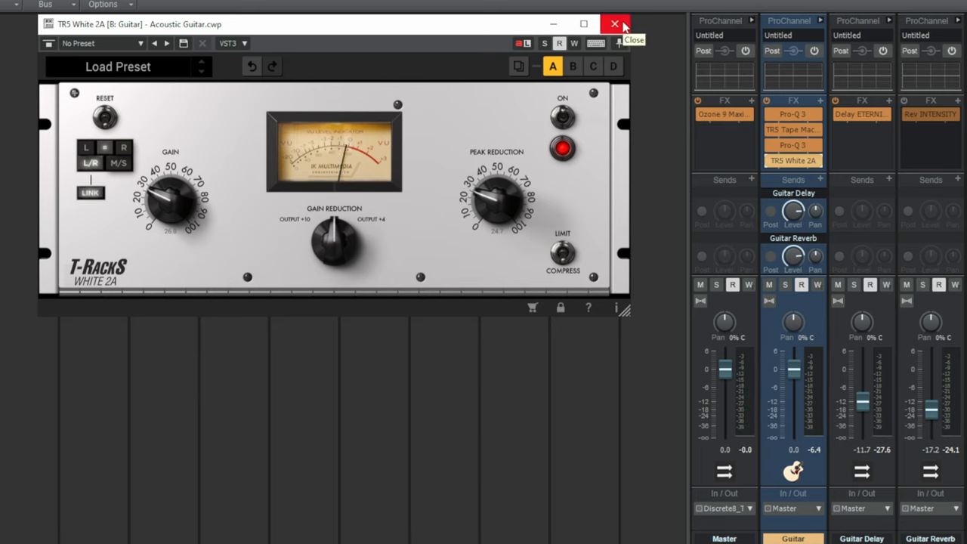
Step: Close the TR5 White 2A window after checking its gain and peak reduction
{"action": "left_click", "coordinate": [615, 24]}
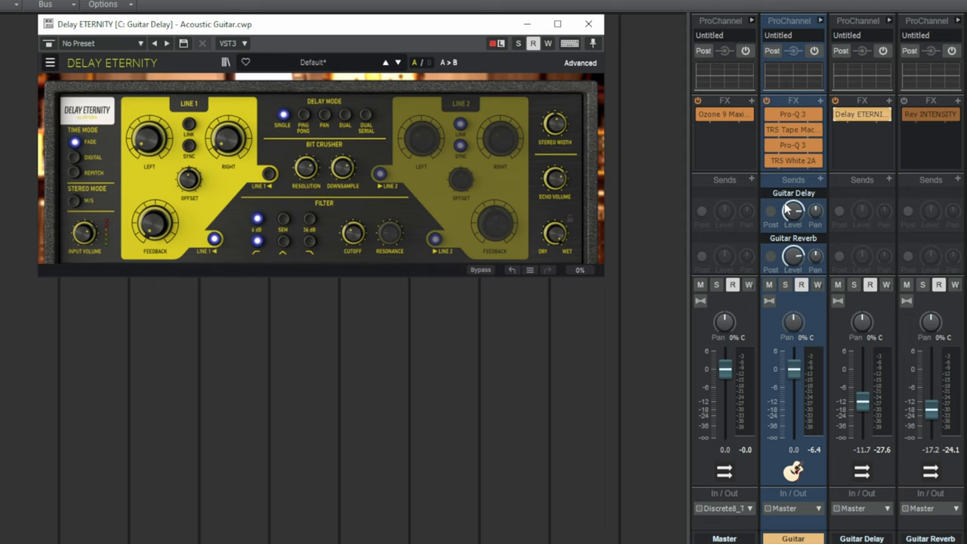
{"action": "mouse_move", "coordinate": [863, 161]}
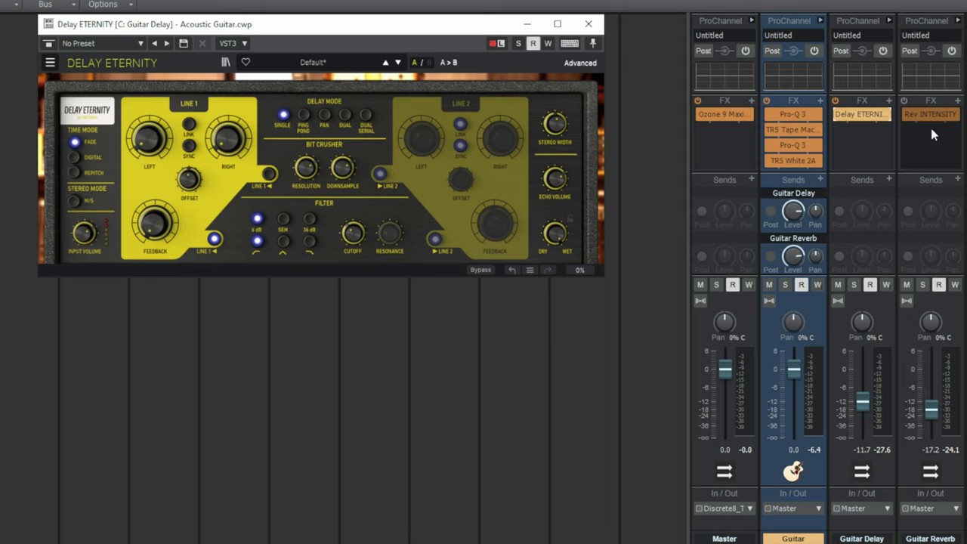
{"action": "mouse_move", "coordinate": [878, 143]}
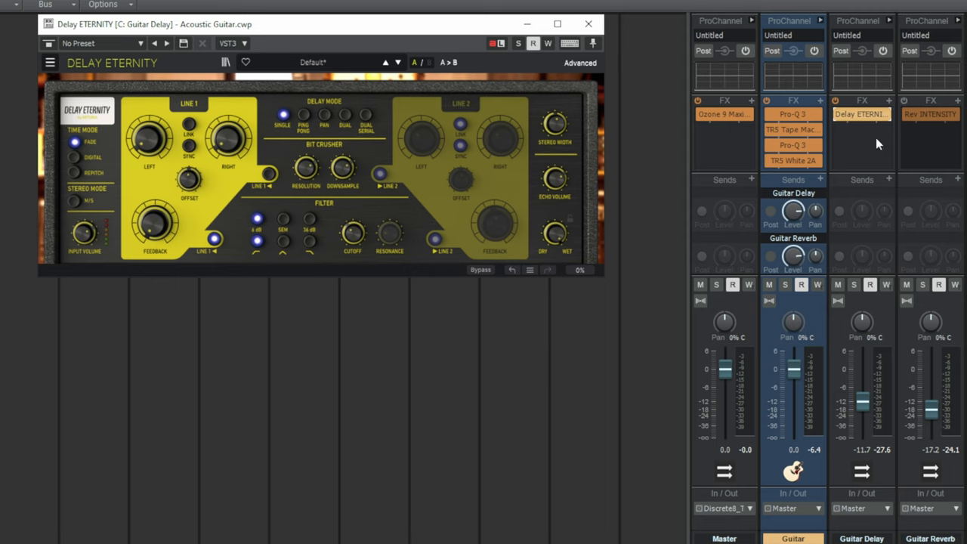
{"action": "mouse_move", "coordinate": [798, 239]}
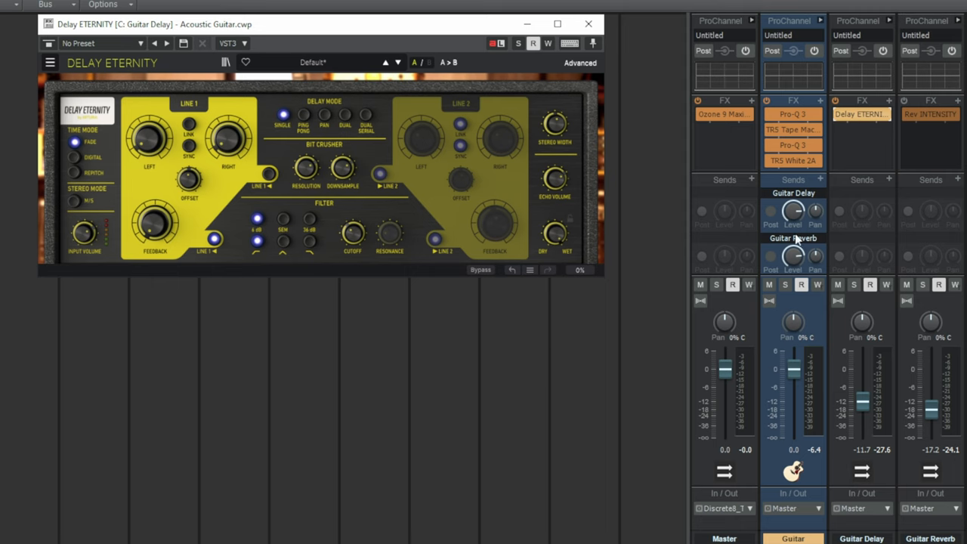
{"action": "mouse_move", "coordinate": [771, 209]}
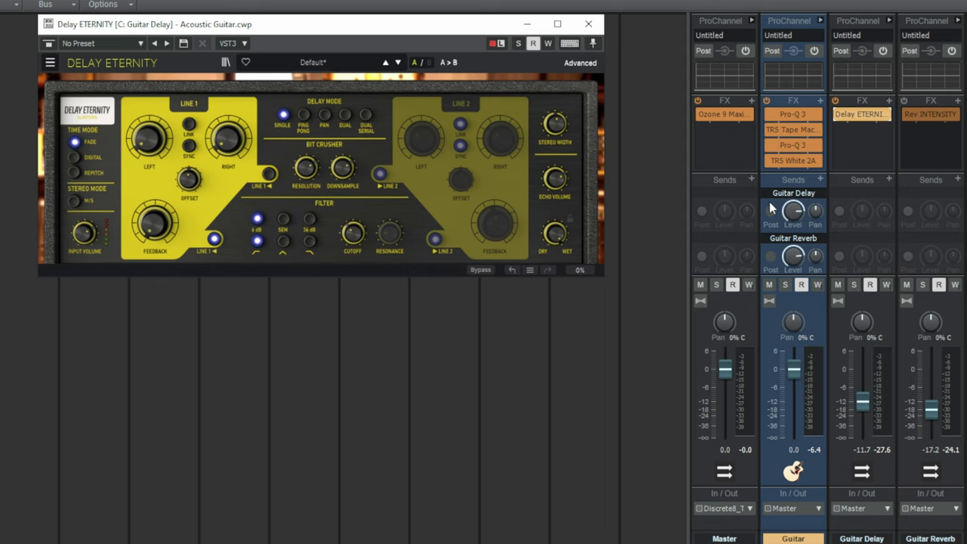
{"action": "mouse_move", "coordinate": [874, 143]}
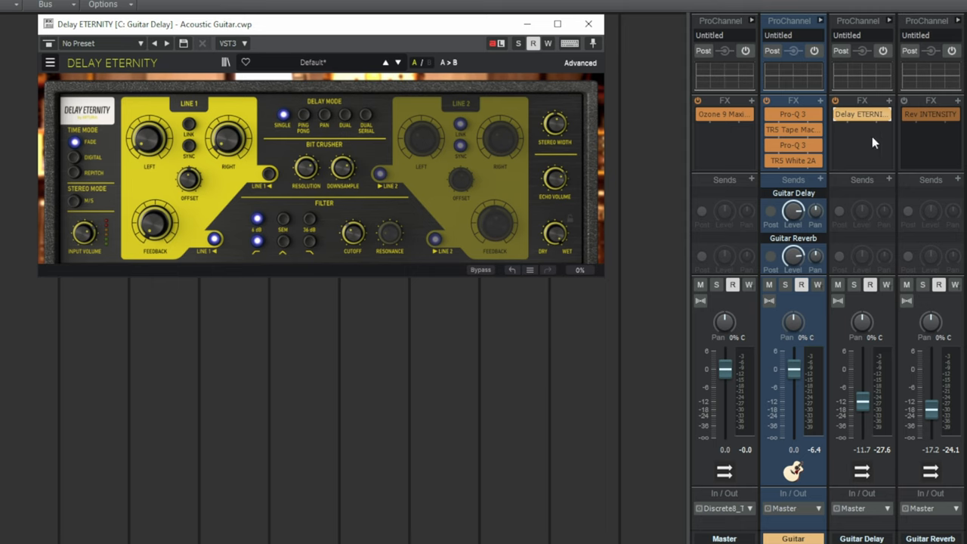
{"action": "mouse_move", "coordinate": [222, 188]}
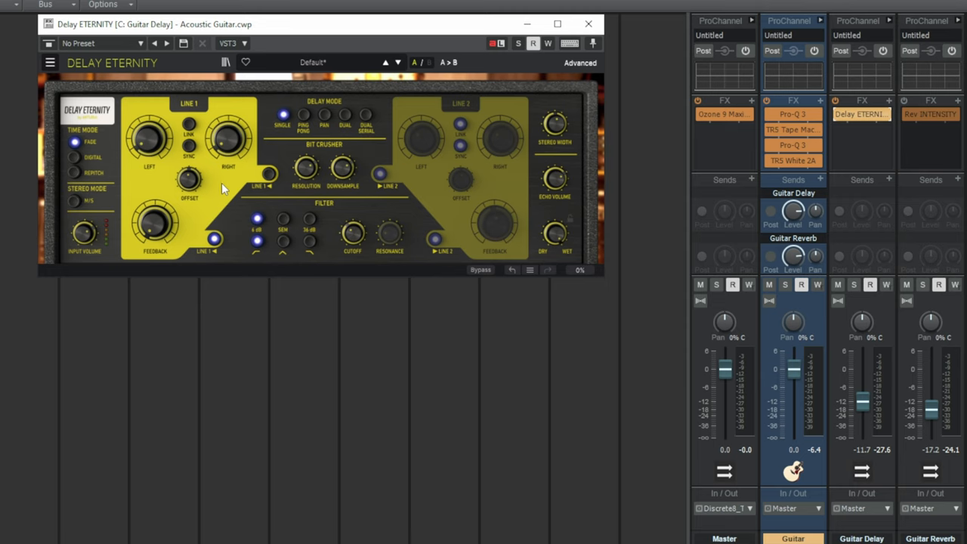
{"action": "mouse_move", "coordinate": [226, 187]}
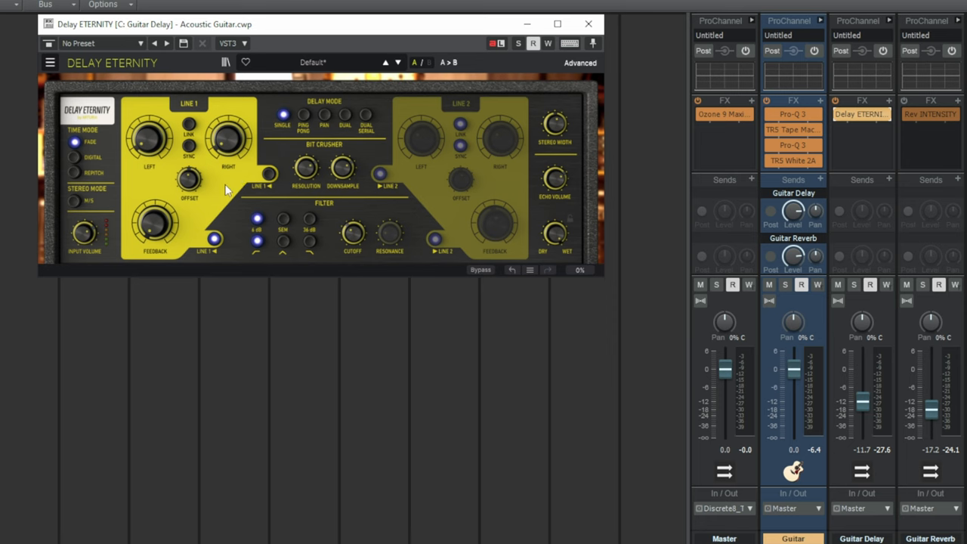
{"action": "mouse_move", "coordinate": [155, 226]}
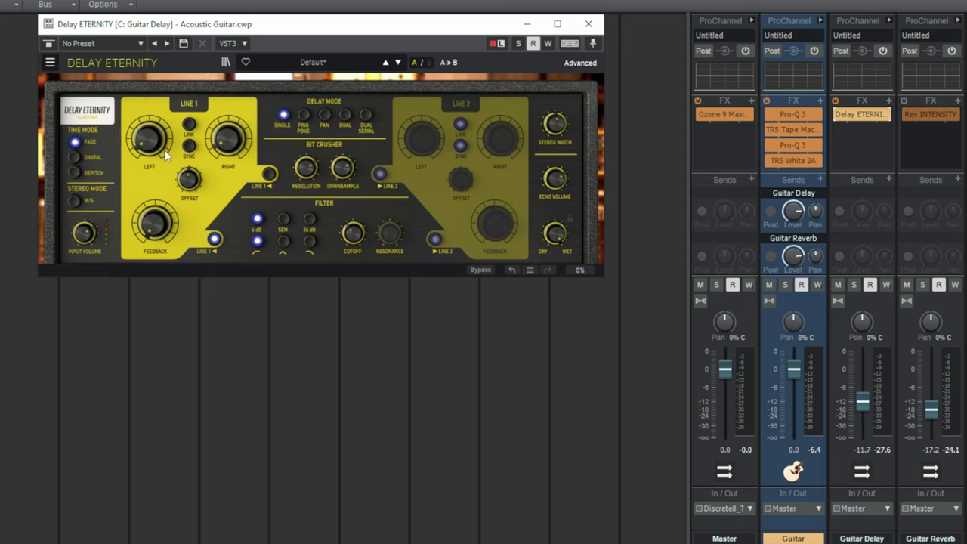
{"action": "mouse_move", "coordinate": [194, 142]}
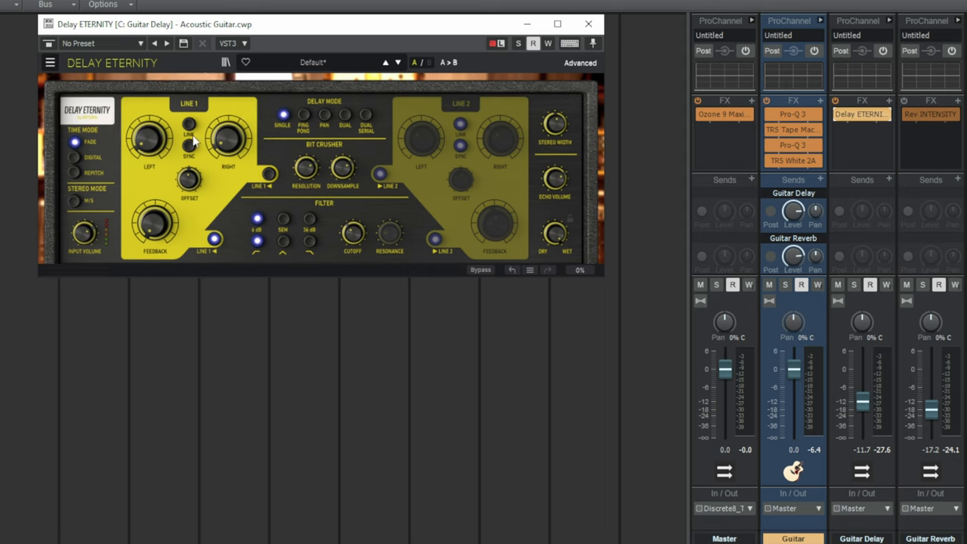
{"action": "mouse_move", "coordinate": [168, 145]}
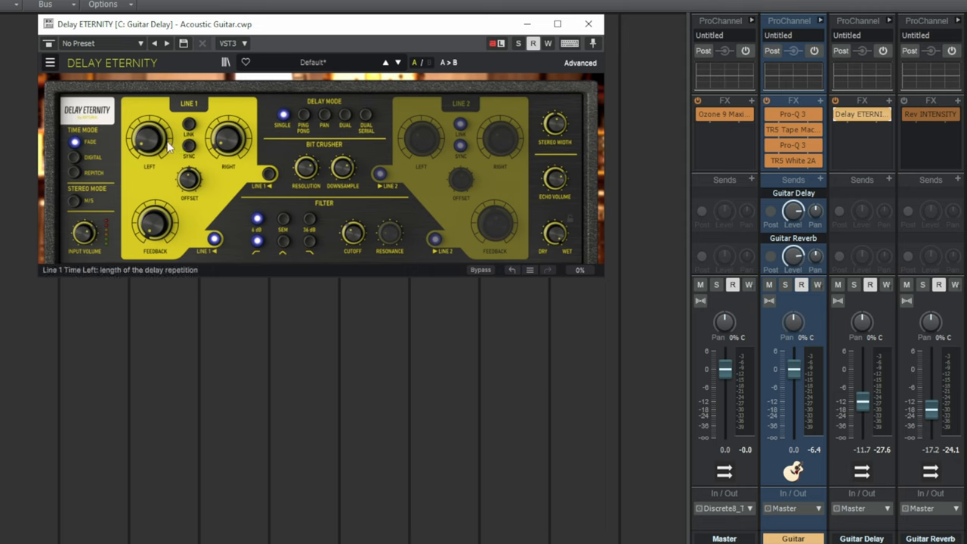
{"action": "mouse_move", "coordinate": [210, 169]}
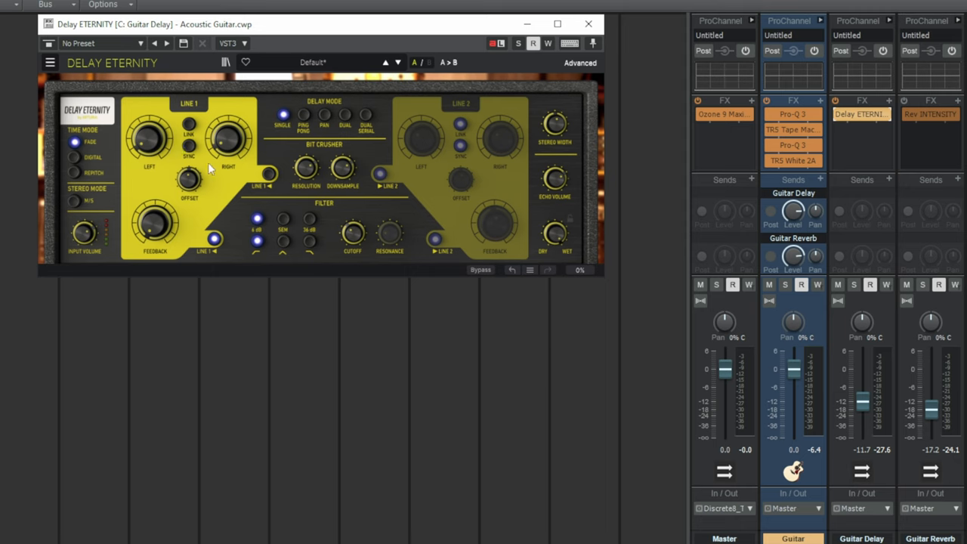
{"action": "mouse_move", "coordinate": [816, 310]}
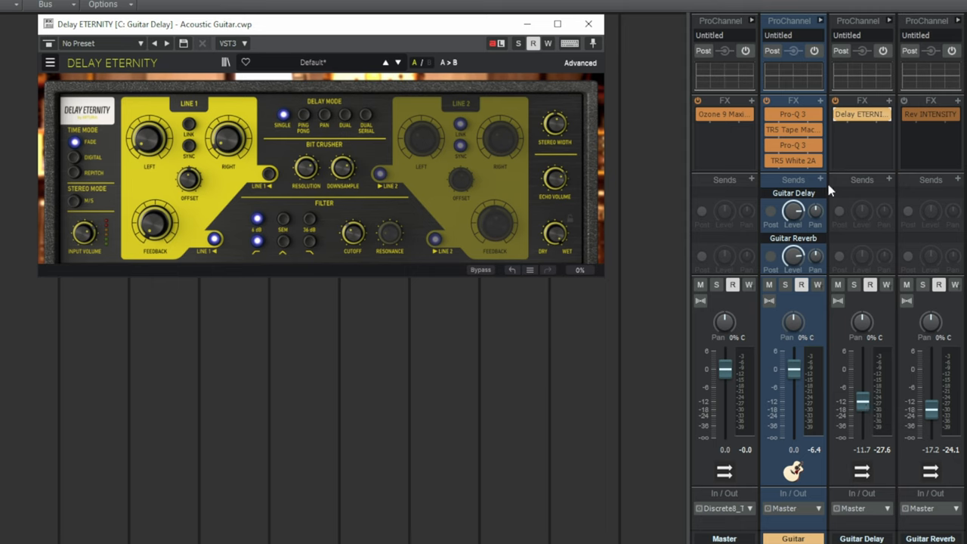
{"action": "mouse_move", "coordinate": [767, 331]}
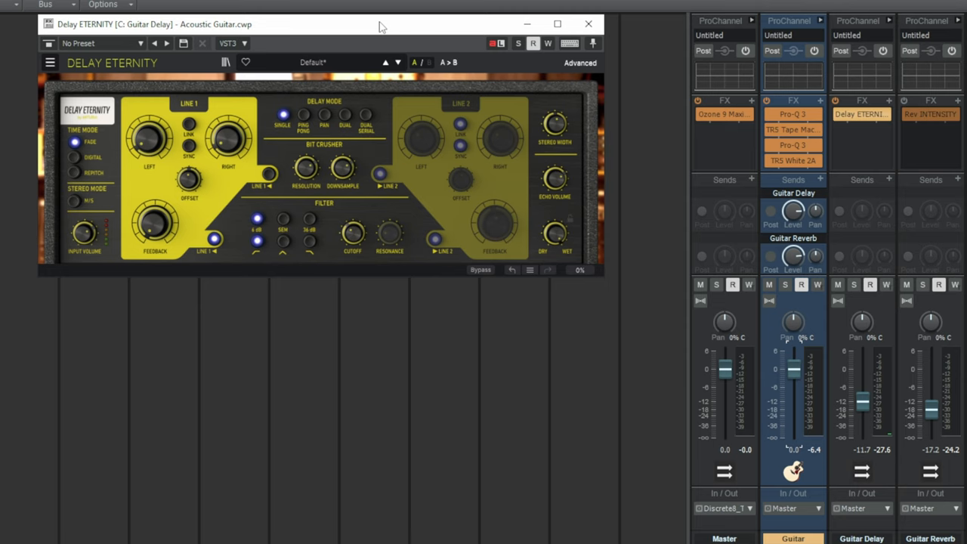
{"action": "mouse_move", "coordinate": [383, 26]}
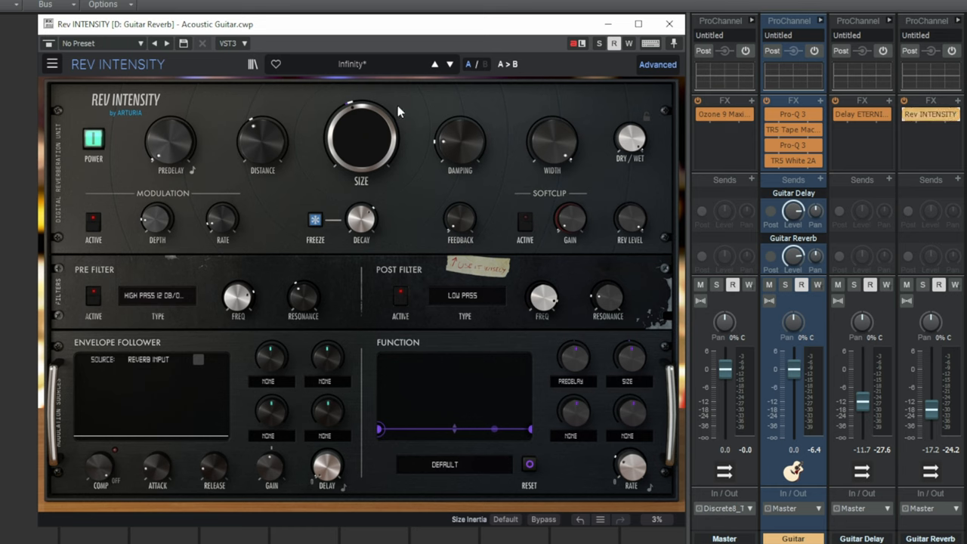
{"action": "mouse_move", "coordinate": [444, 101]}
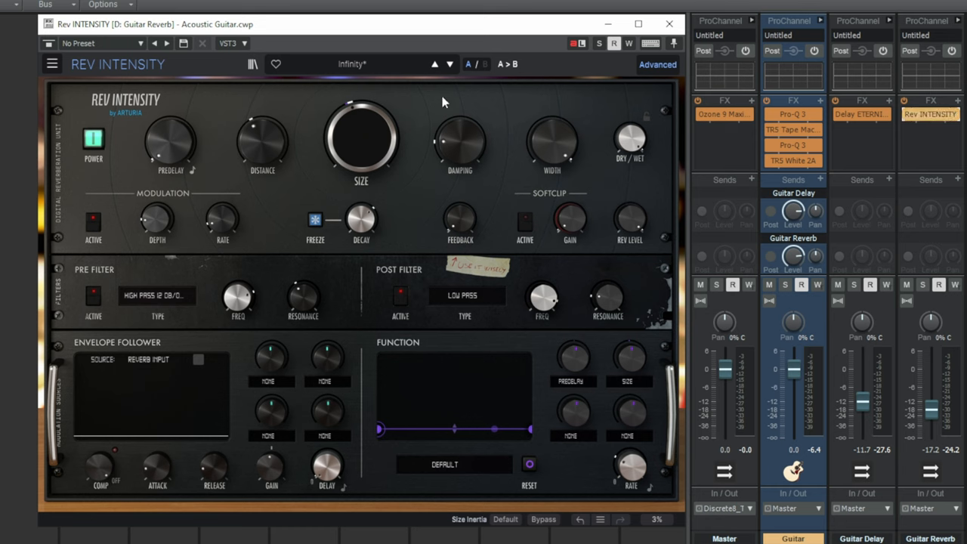
{"action": "mouse_move", "coordinate": [433, 99]}
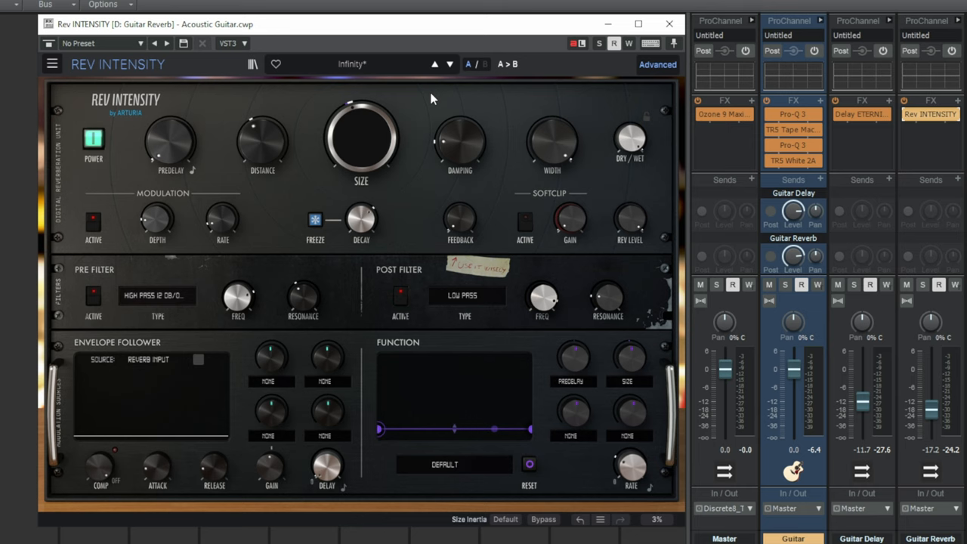
{"action": "mouse_move", "coordinate": [440, 102]}
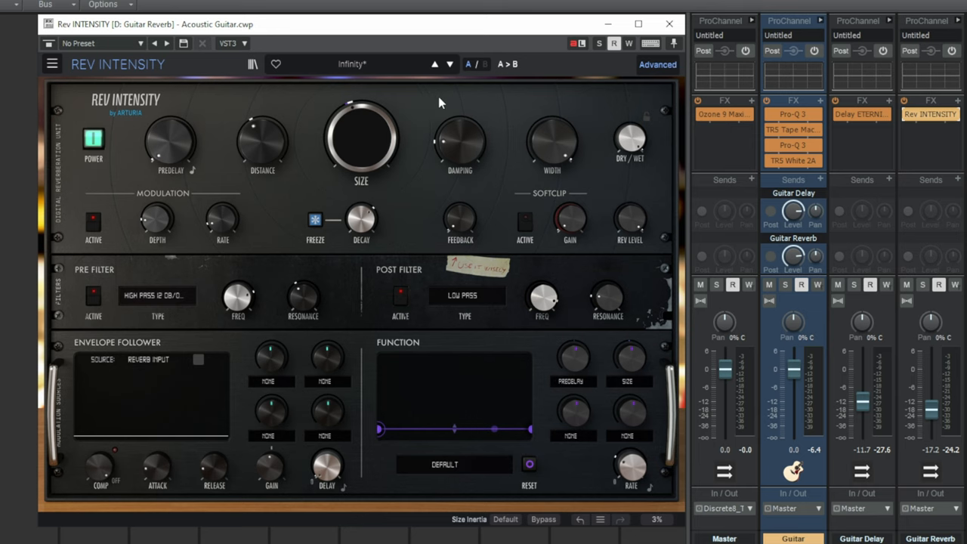
{"action": "mouse_move", "coordinate": [421, 106]}
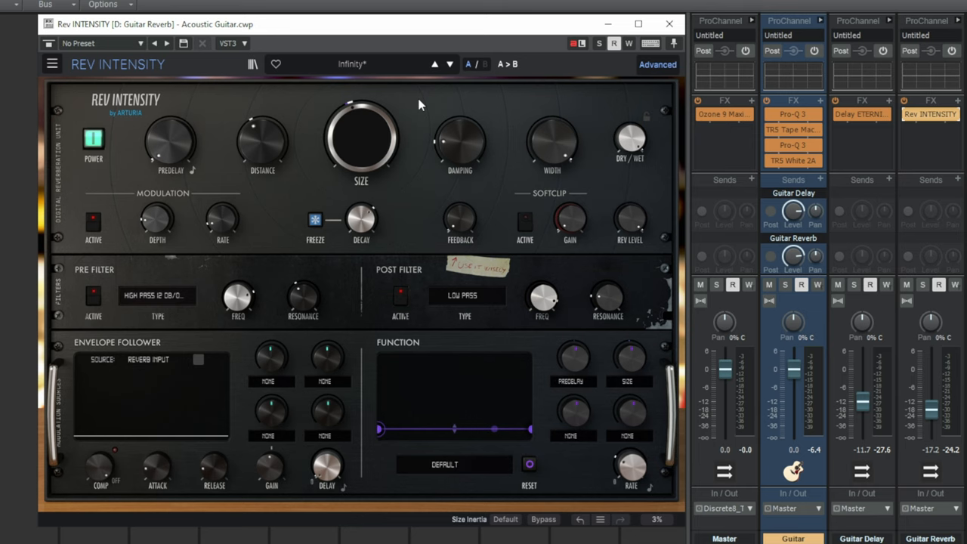
{"action": "mouse_move", "coordinate": [418, 106]}
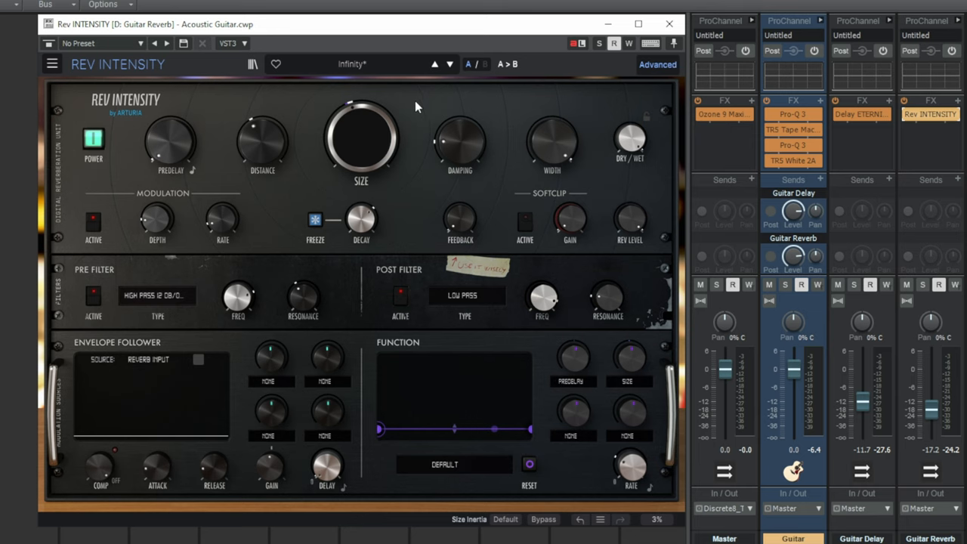
{"action": "mouse_move", "coordinate": [393, 123]}
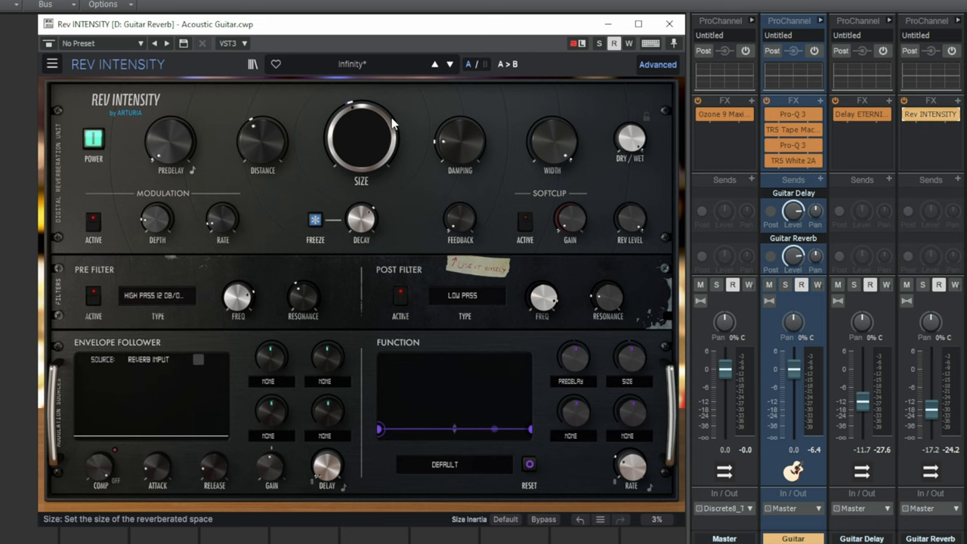
{"action": "mouse_move", "coordinate": [238, 302]}
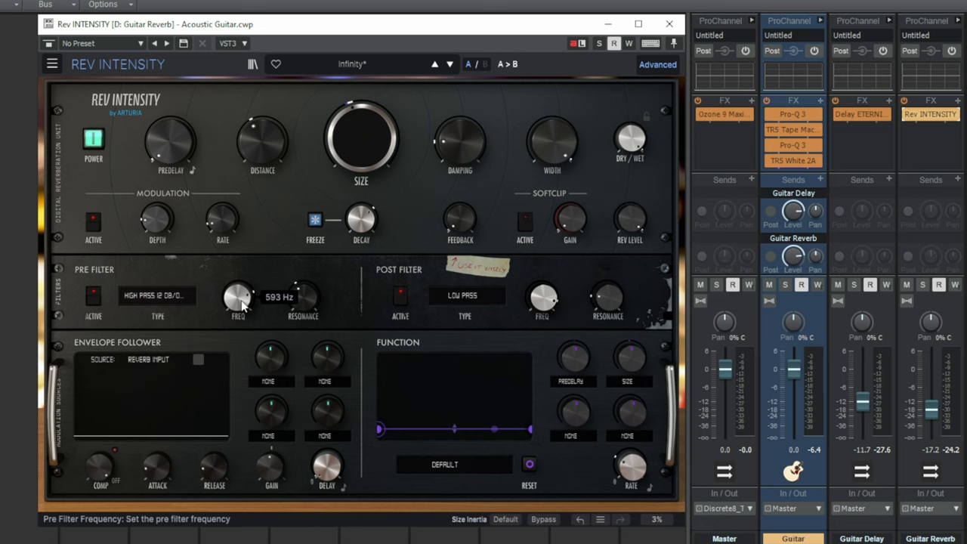
{"action": "mouse_move", "coordinate": [861, 114]}
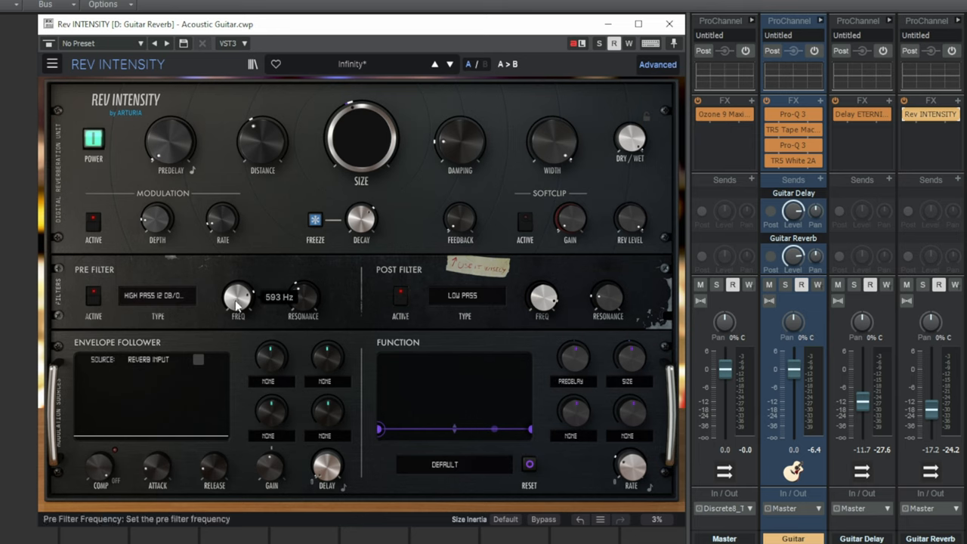
{"action": "mouse_move", "coordinate": [206, 299]}
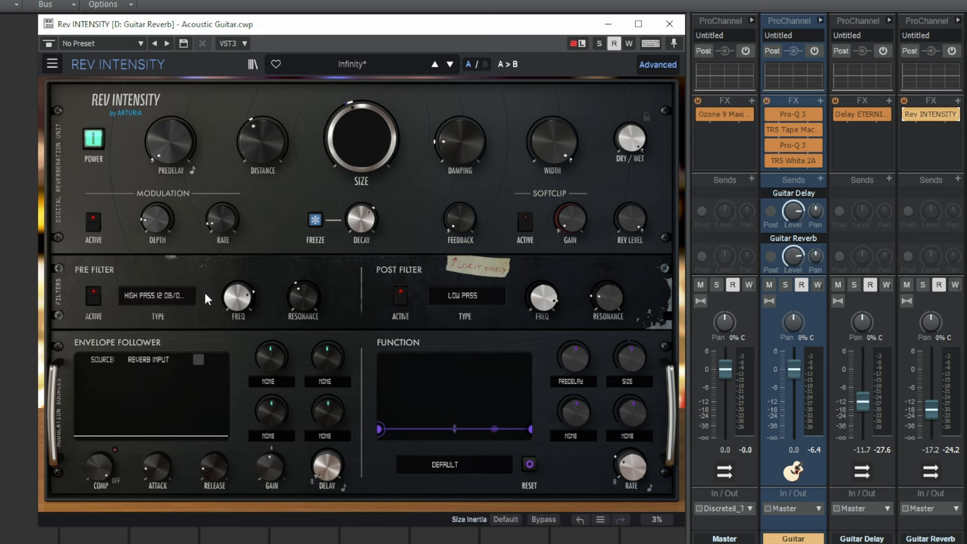
{"action": "mouse_move", "coordinate": [392, 188]}
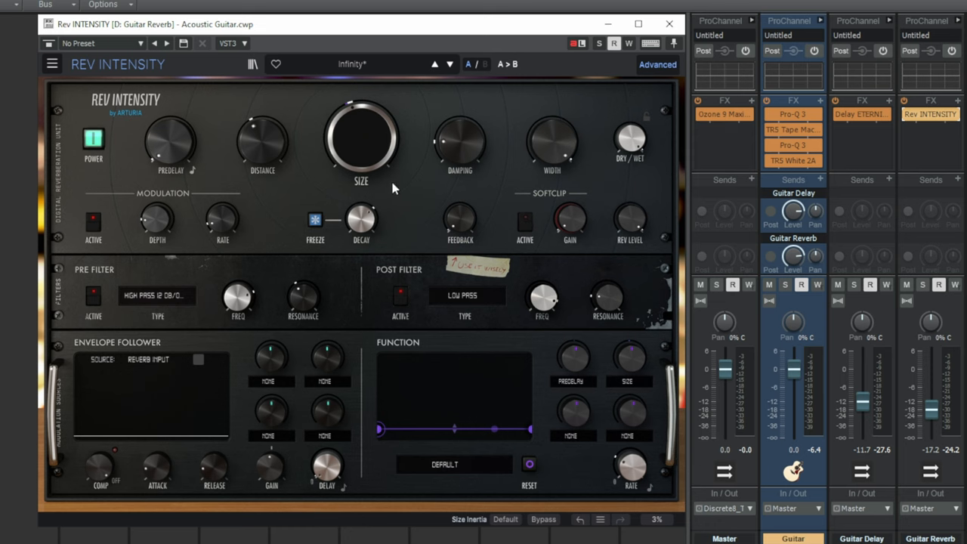
{"action": "mouse_move", "coordinate": [400, 184]}
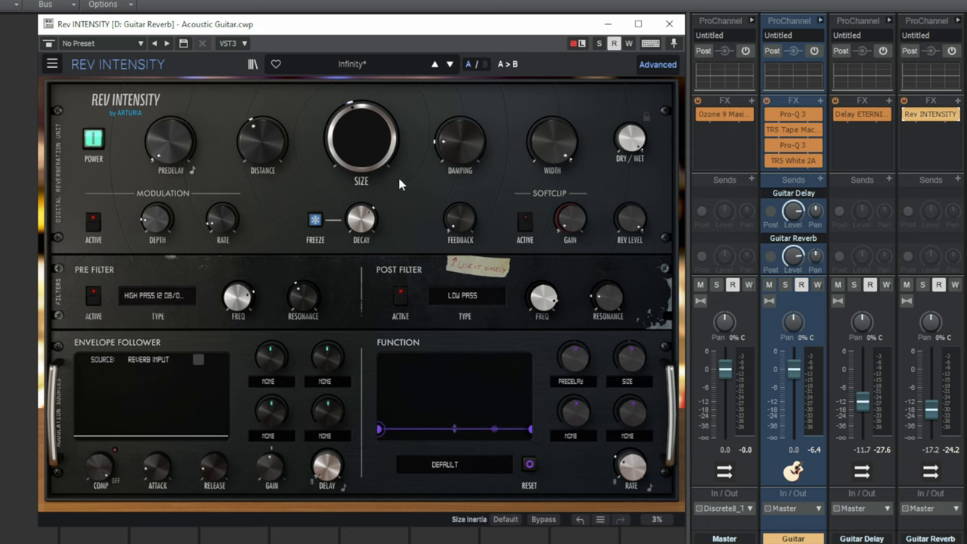
{"action": "mouse_move", "coordinate": [413, 179]}
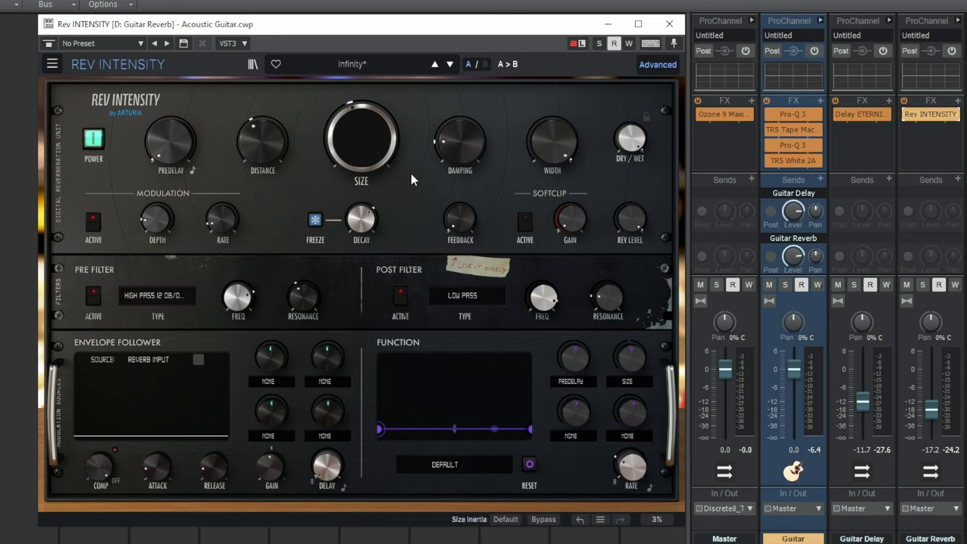
{"action": "mouse_move", "coordinate": [402, 188]}
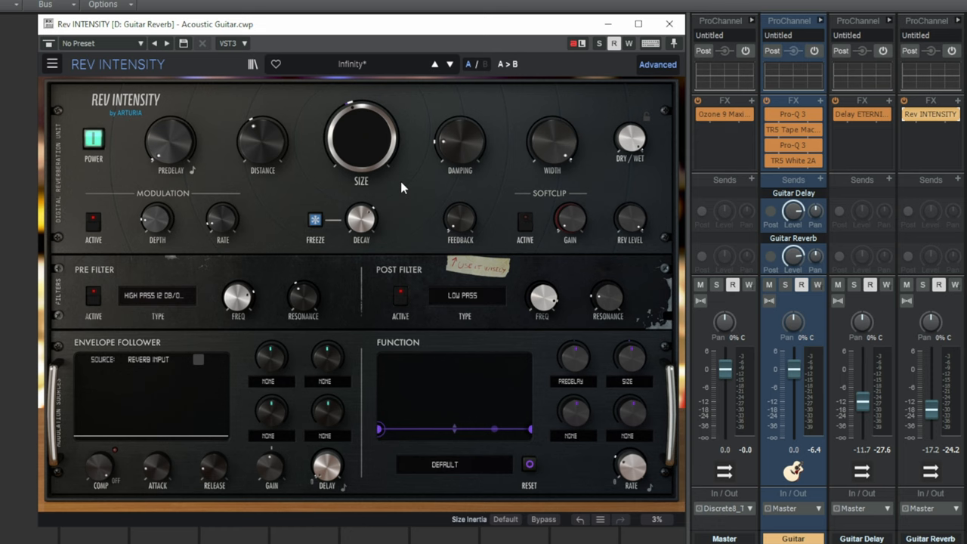
{"action": "mouse_move", "coordinate": [378, 163]}
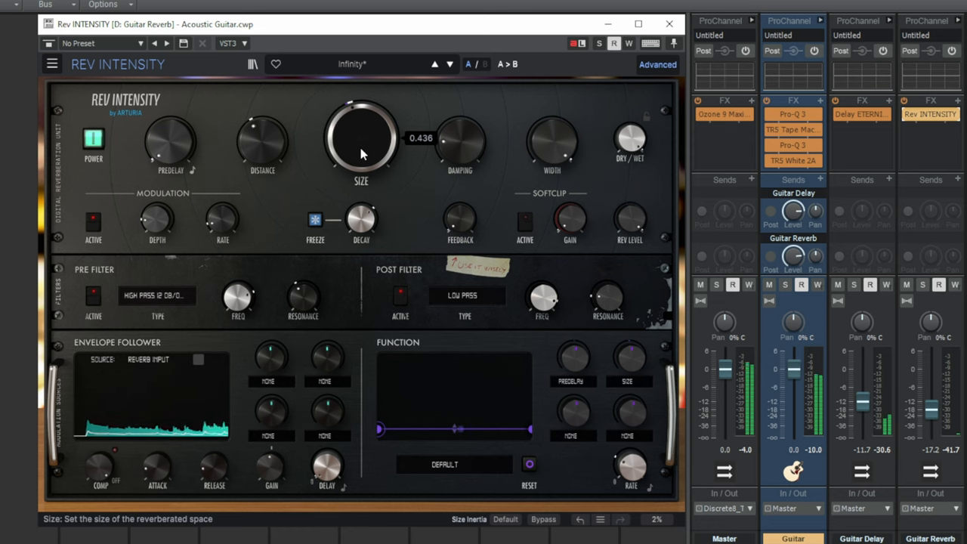
{"action": "mouse_move", "coordinate": [497, 188]}
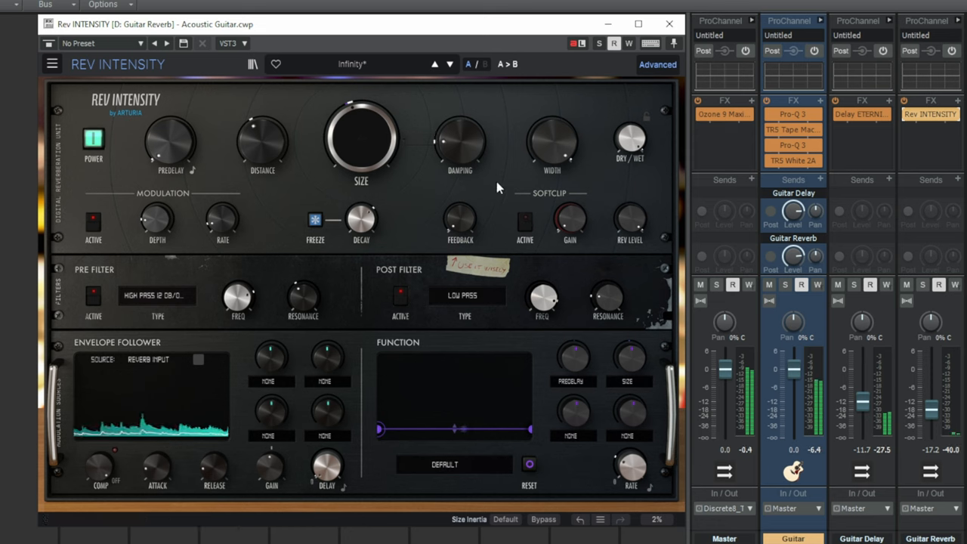